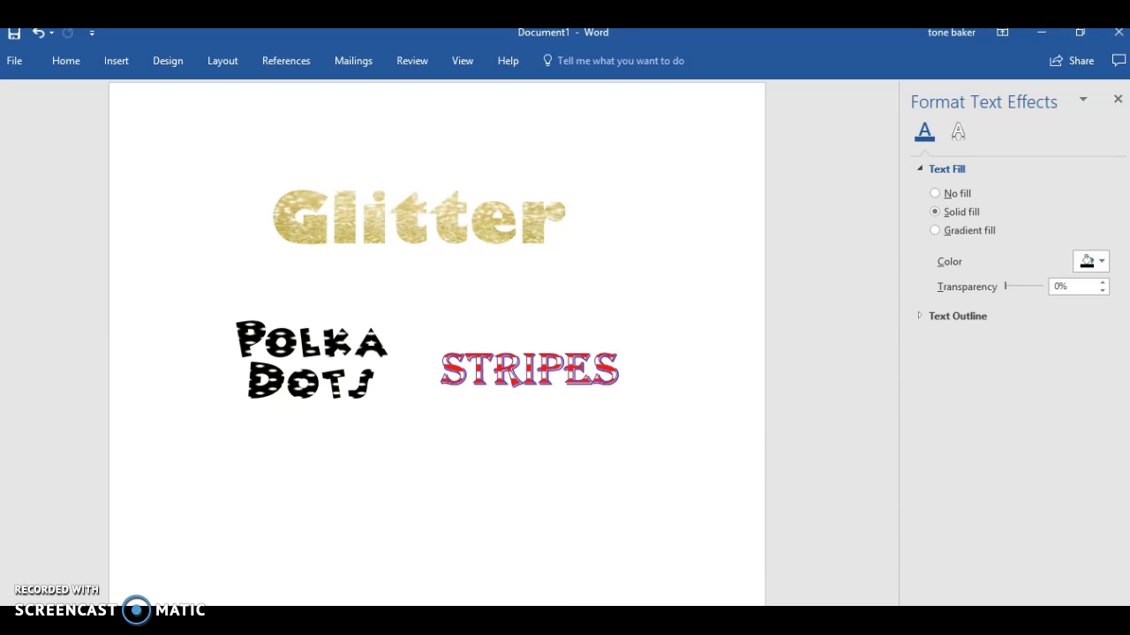
Step: Start a new blank Word document from the File menu
{"action": "left_click", "coordinate": [649, 423]}
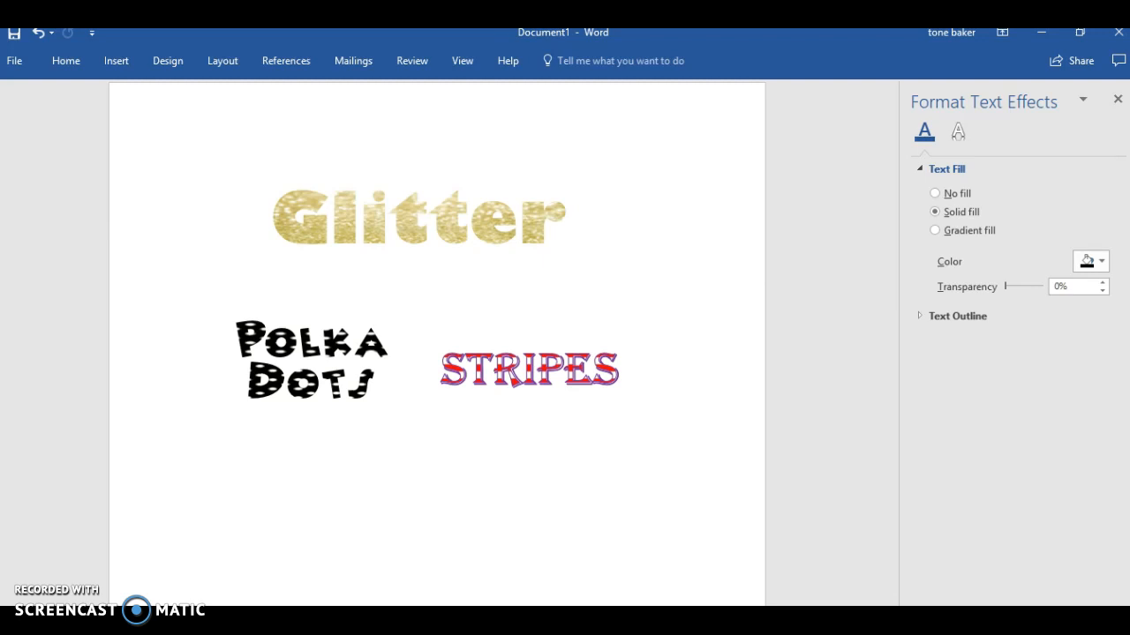
{"action": "left_click", "coordinate": [650, 423]}
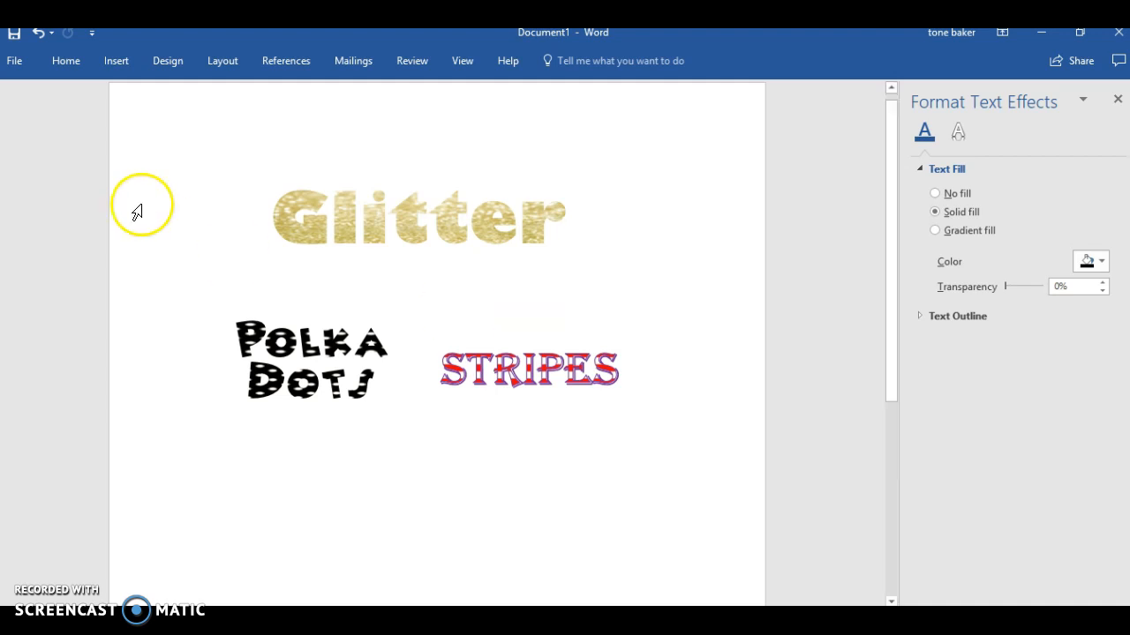
{"action": "left_click", "coordinate": [14, 60]}
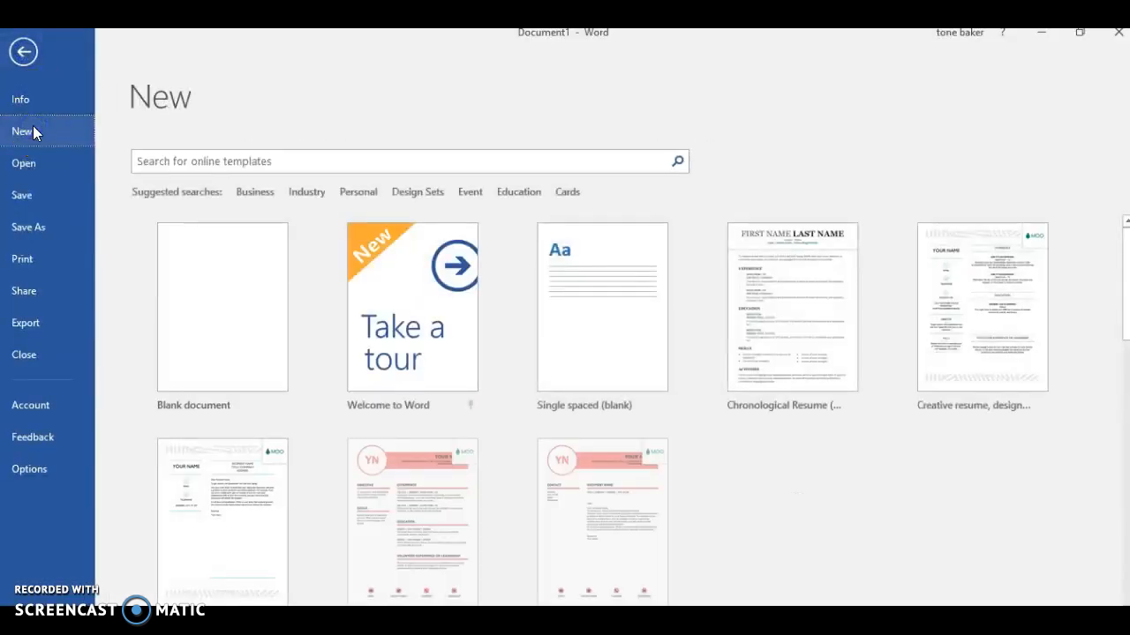
{"action": "left_click", "coordinate": [223, 307]}
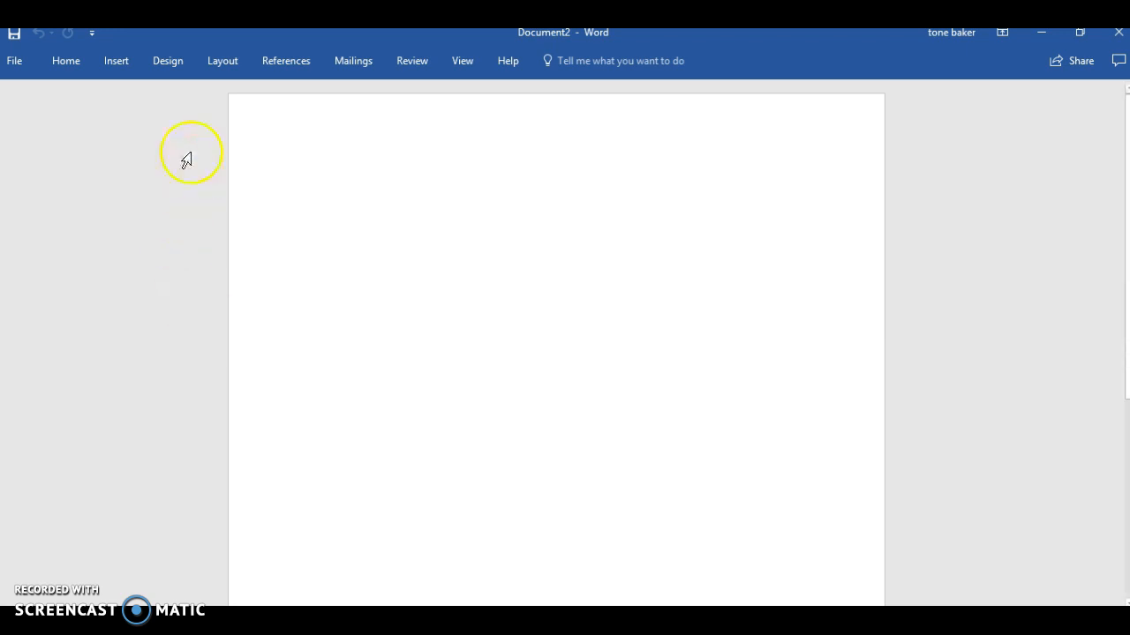
Step: Insert a Basic Block List SmartArt graphic from the List category
{"action": "left_click", "coordinate": [116, 60]}
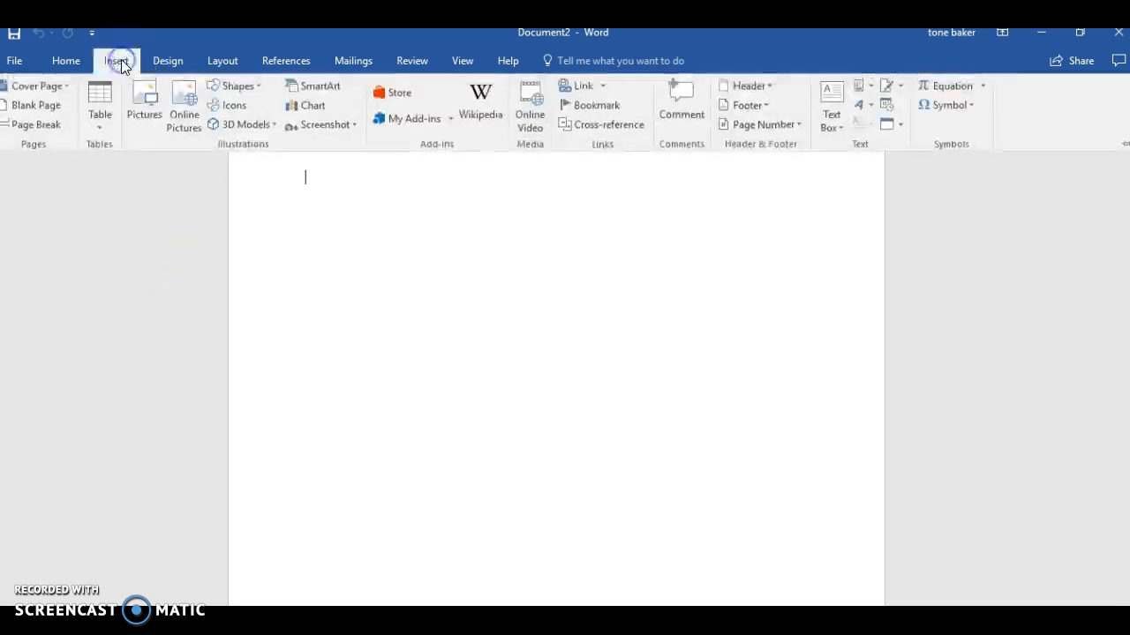
{"action": "mouse_move", "coordinate": [325, 108]}
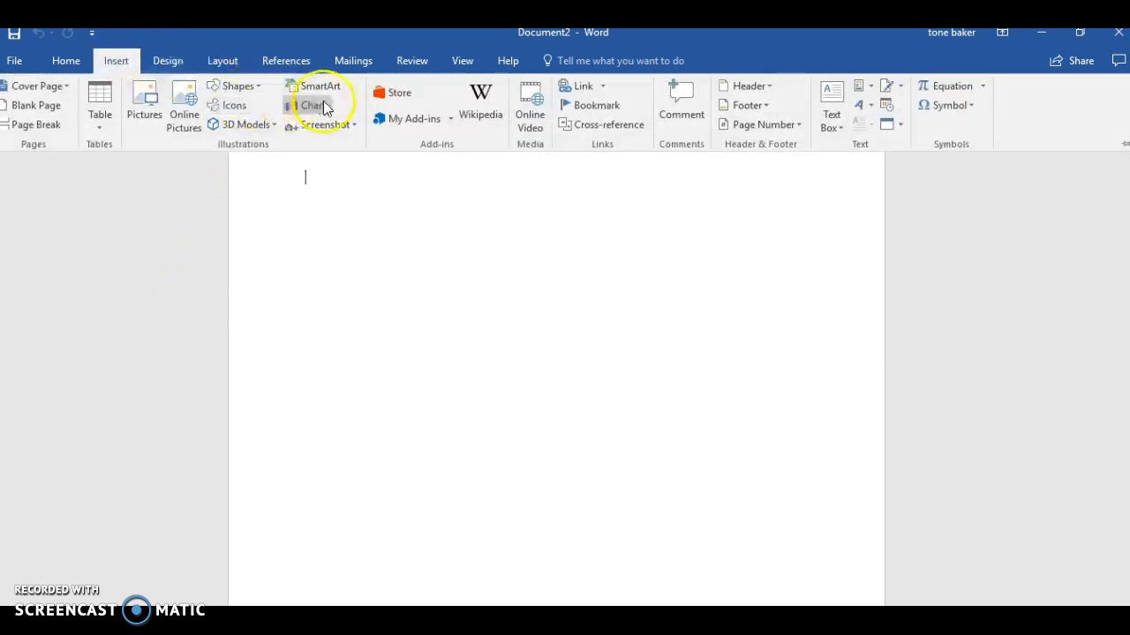
{"action": "mouse_move", "coordinate": [318, 88]}
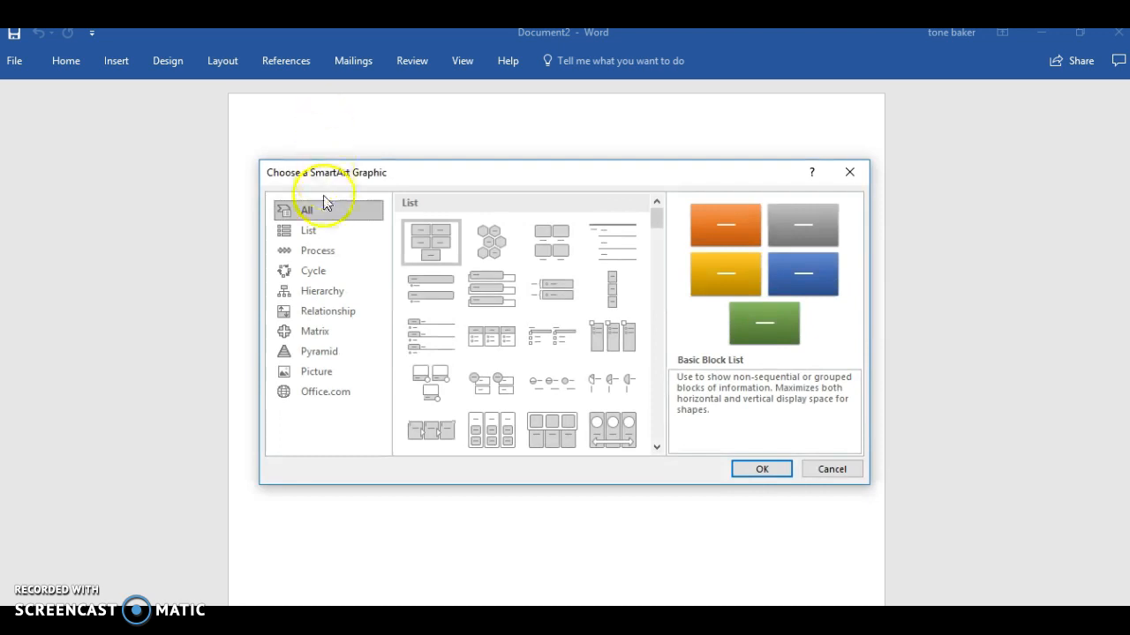
{"action": "left_click", "coordinate": [307, 229]}
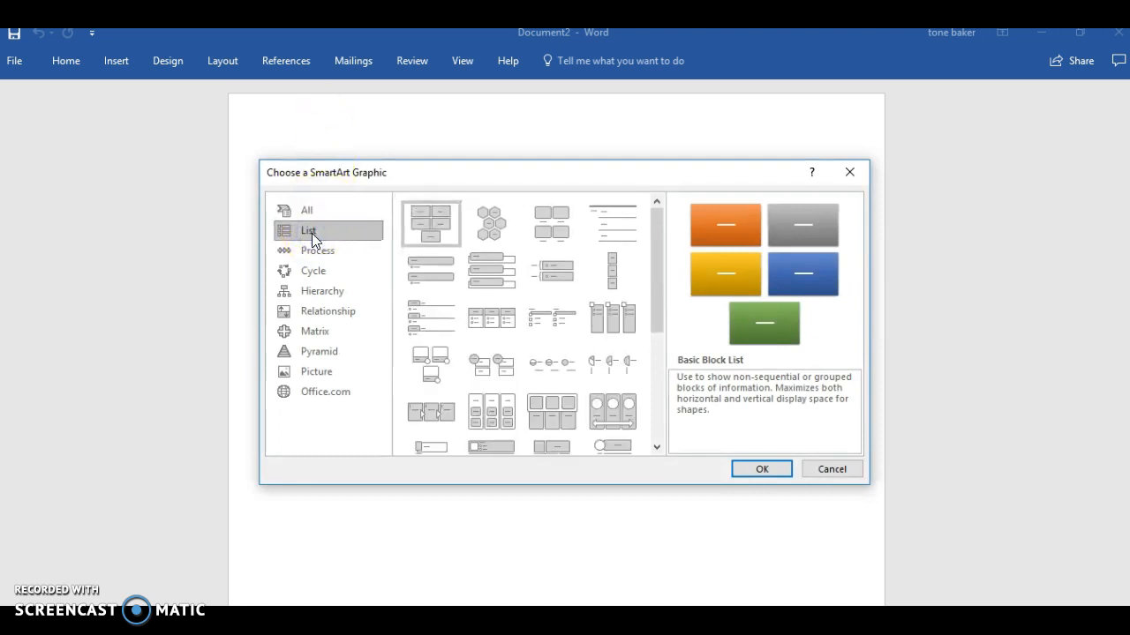
{"action": "left_click", "coordinate": [761, 469]}
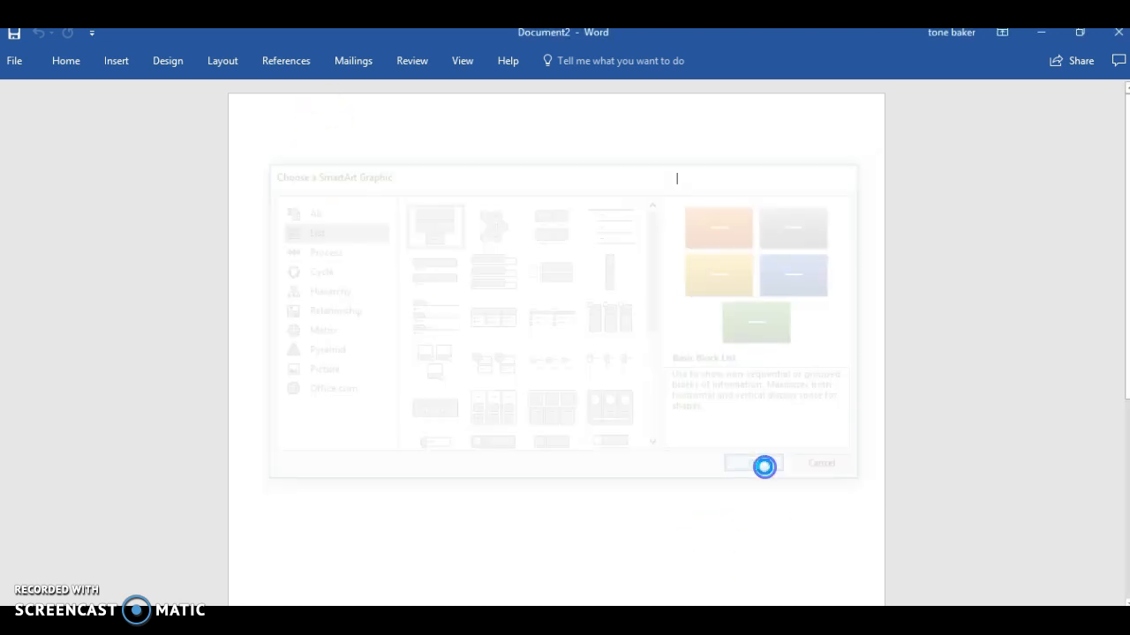
Step: Fill the SmartArt boxes with 'Glitter Word', 'Polka Dots' and 'Stripes'
{"action": "left_click", "coordinate": [750, 464]}
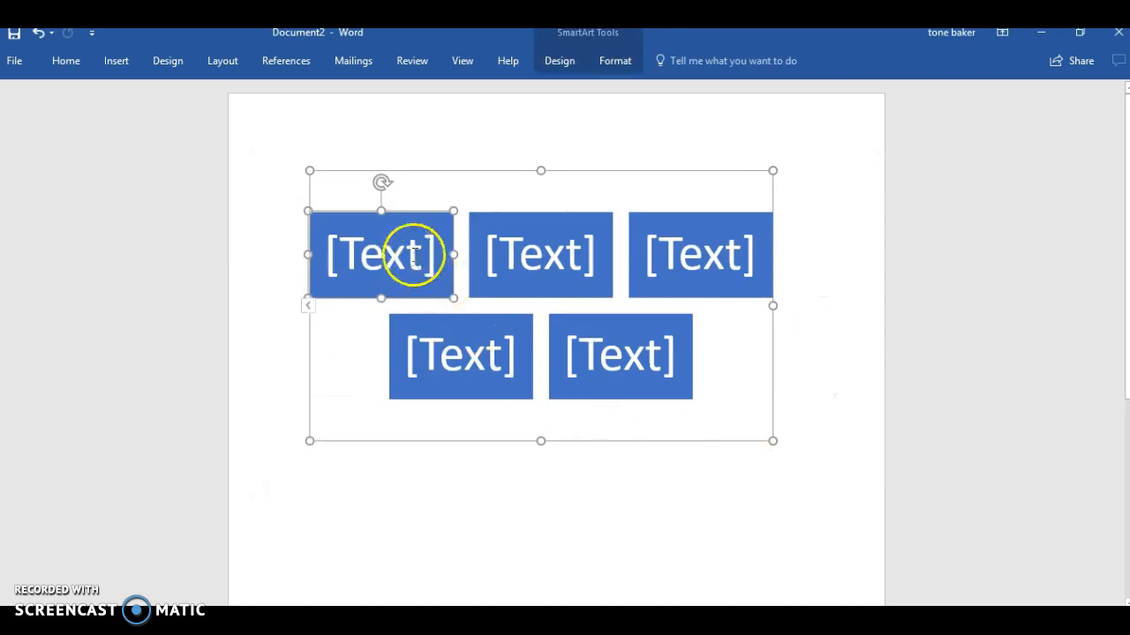
{"action": "mouse_move", "coordinate": [408, 251]}
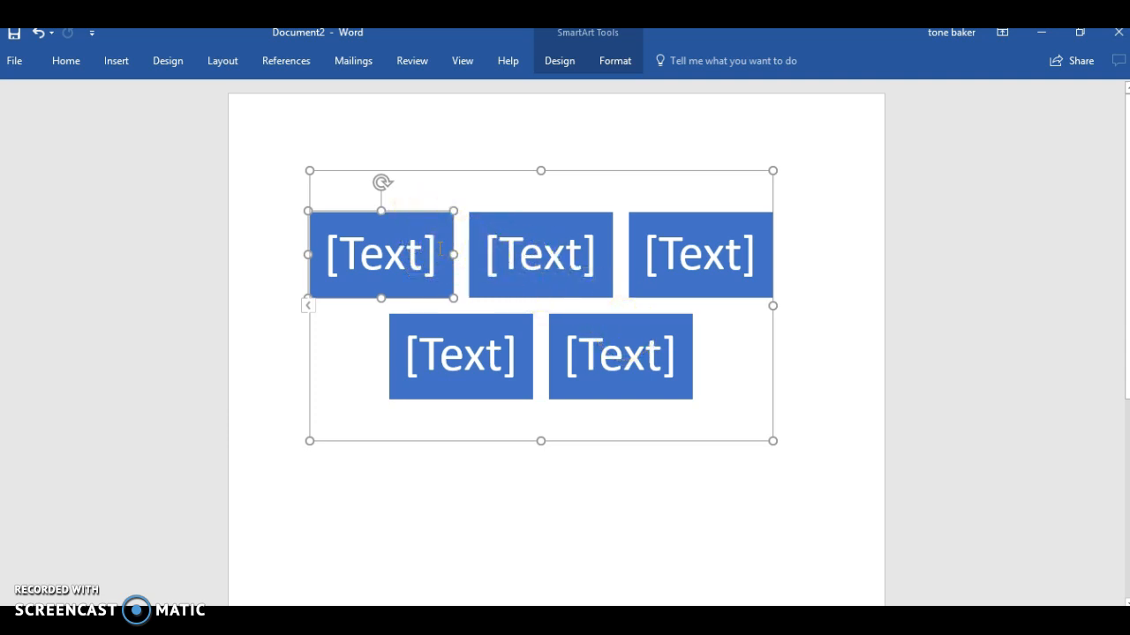
{"action": "type", "text": "G"}
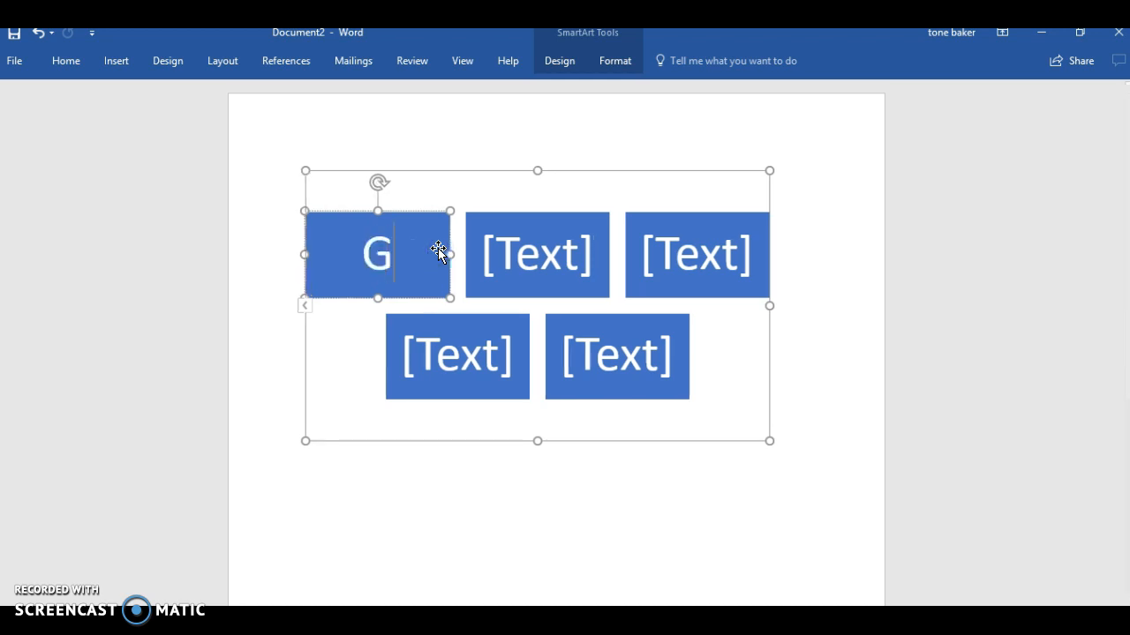
{"action": "type", "text": "litter Wor"}
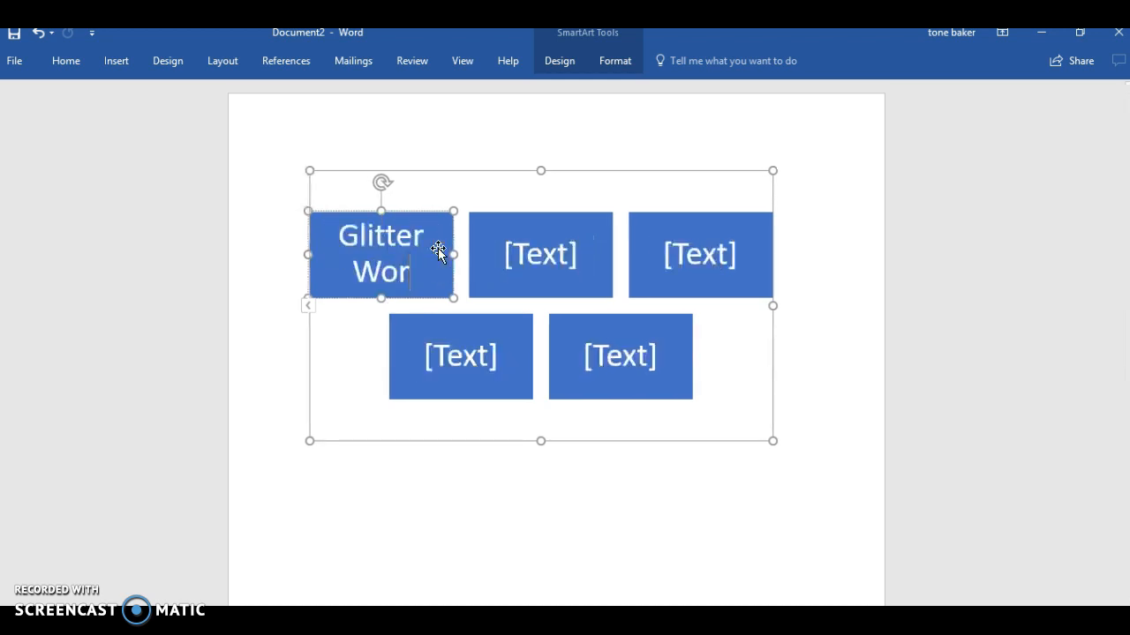
{"action": "left_click", "coordinate": [536, 254]}
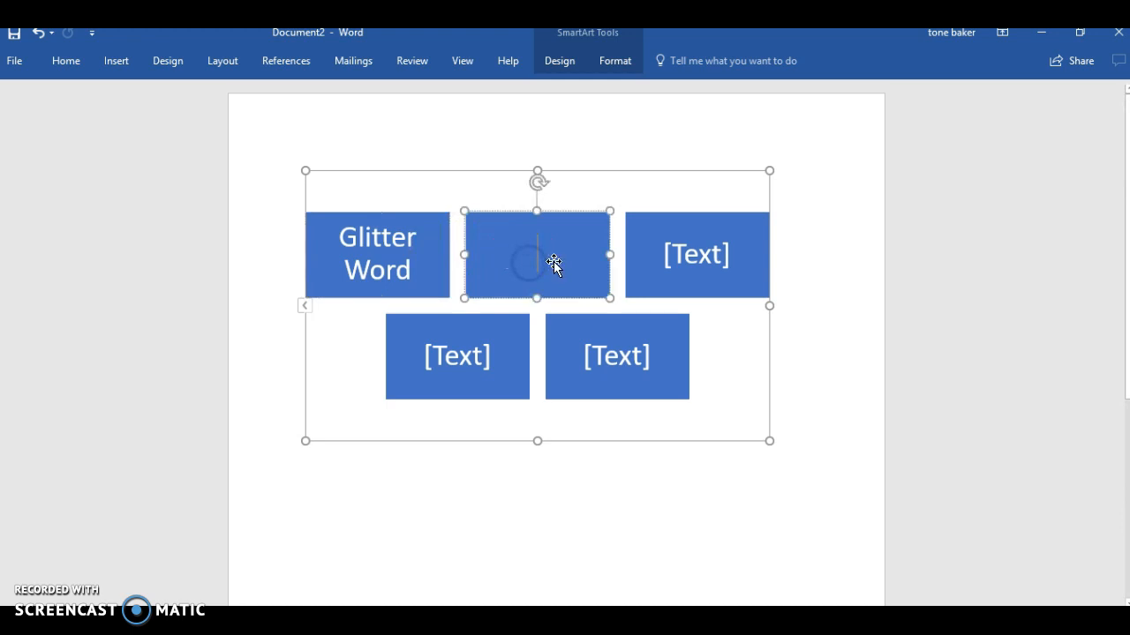
{"action": "type", "text": "Polka"}
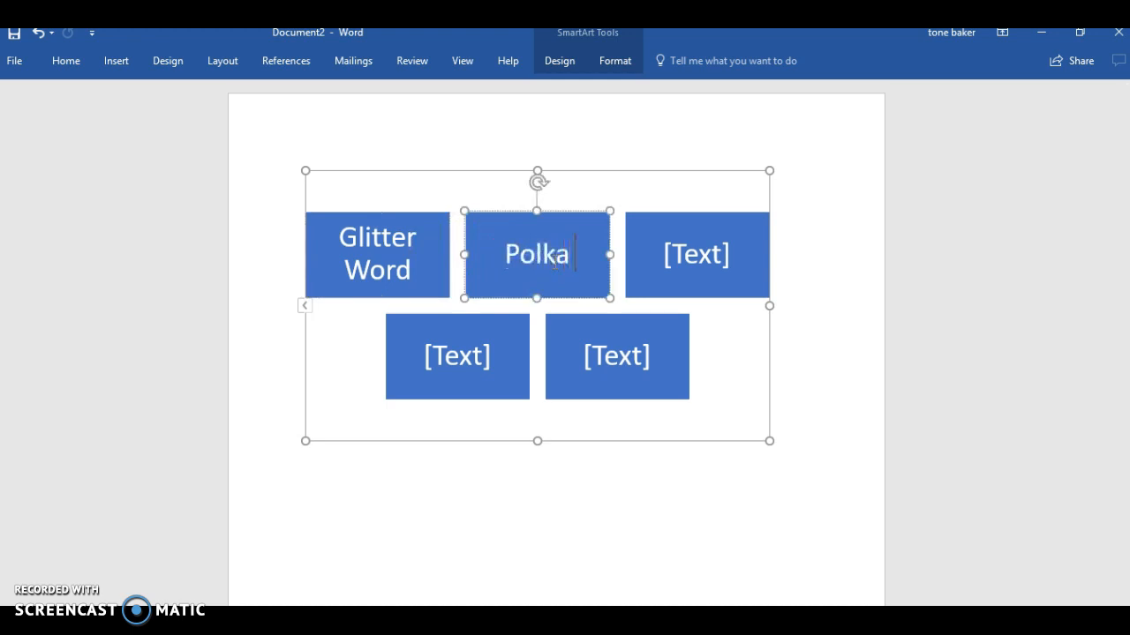
{"action": "type", "text": "Dots"}
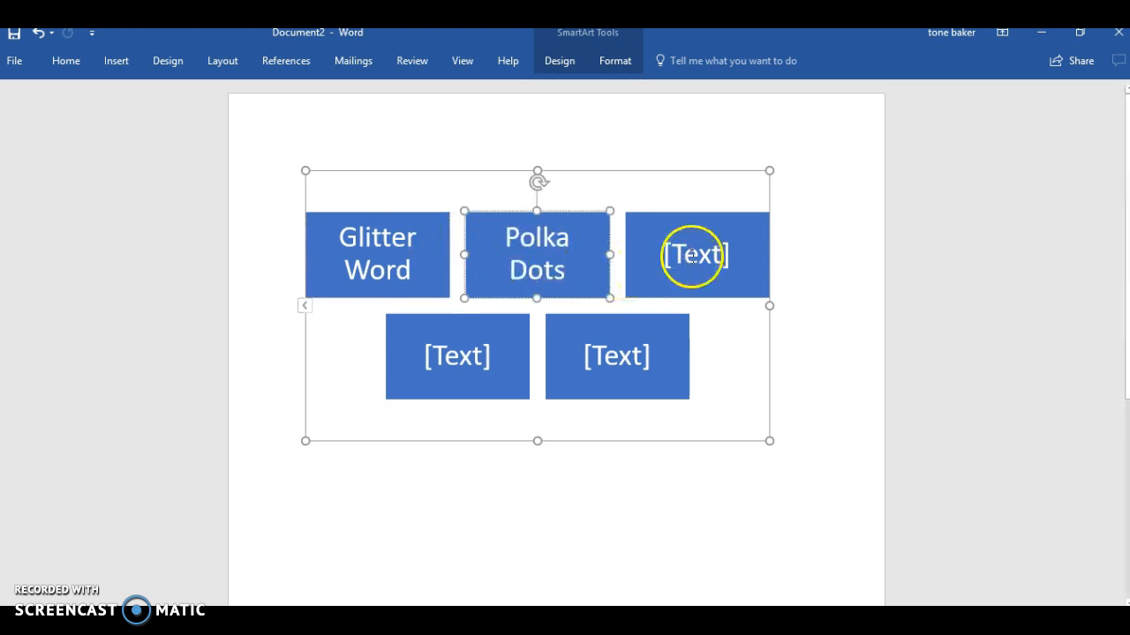
{"action": "type", "text": "Stripes"}
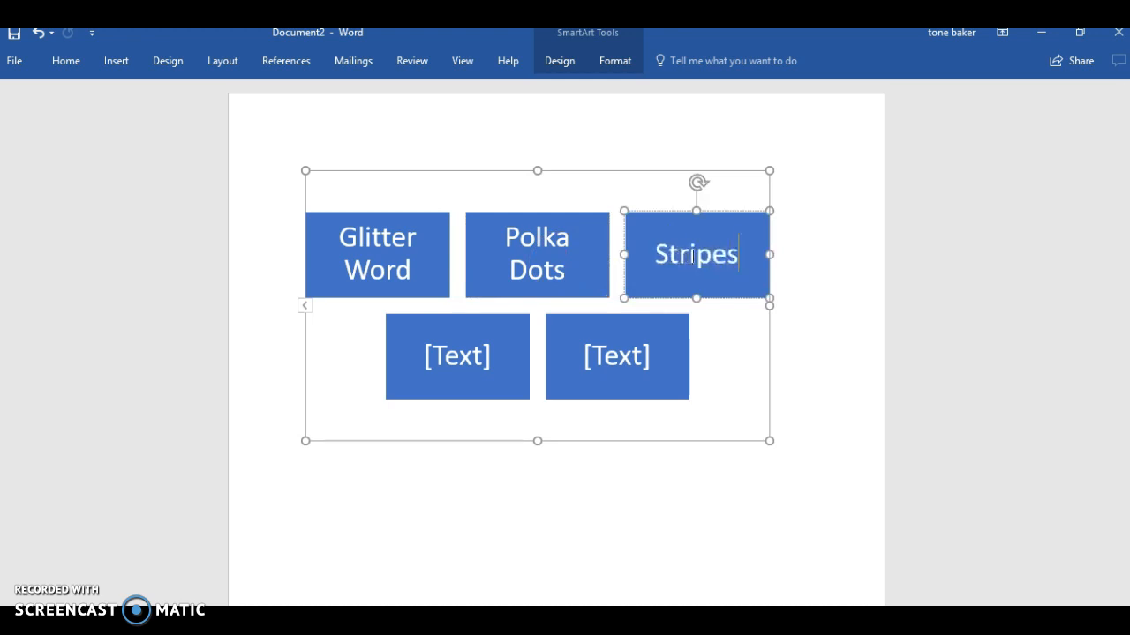
Step: Delete the spare empty box and drag Stripes centred beneath the top row
{"action": "left_click", "coordinate": [448, 371]}
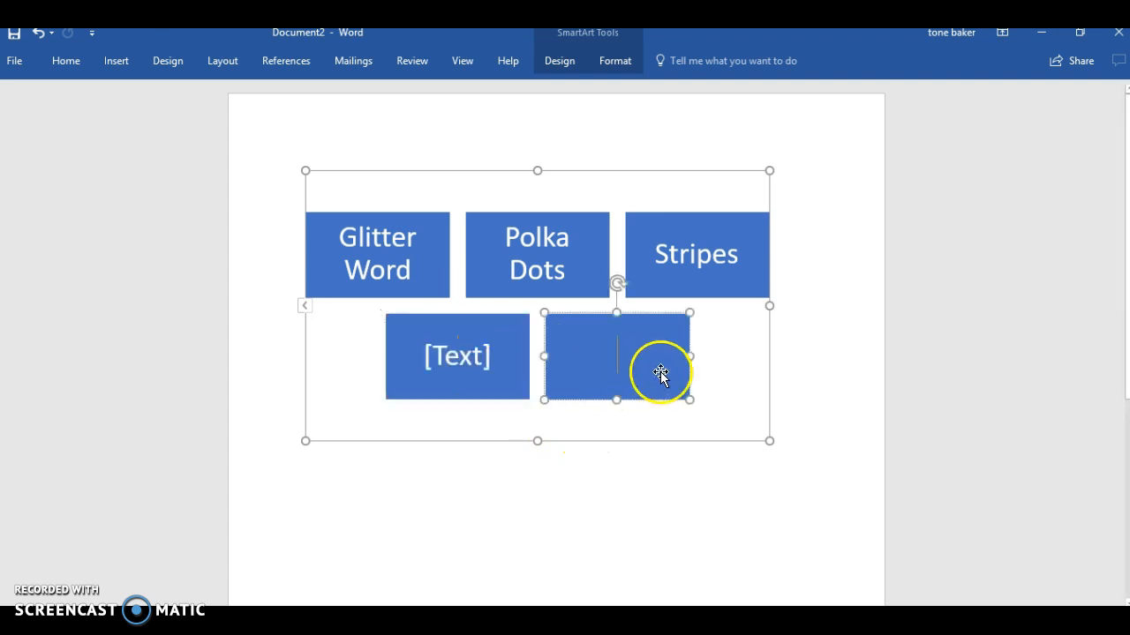
{"action": "right_click", "coordinate": [660, 374]}
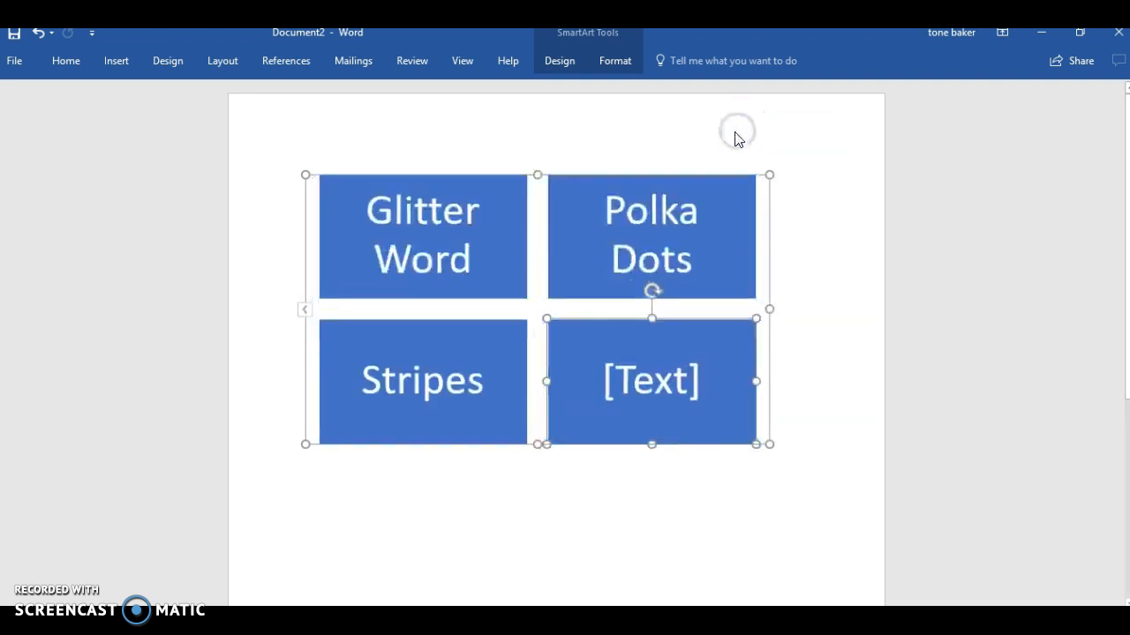
{"action": "mouse_move", "coordinate": [725, 365]}
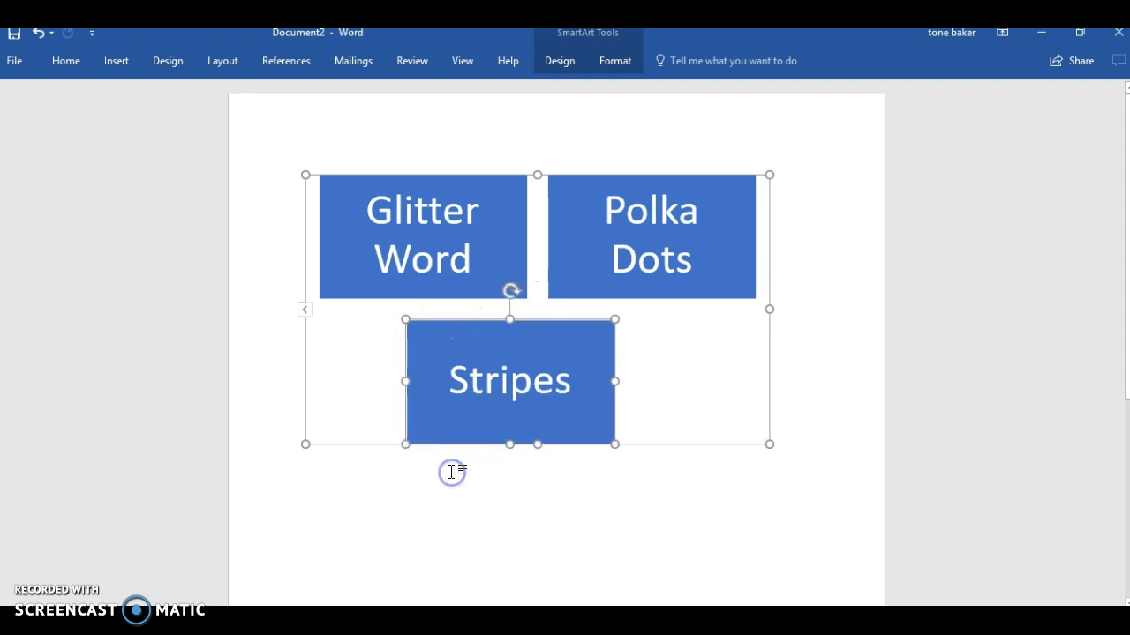
{"action": "left_click_drag", "start_coordinate": [509, 379], "coordinate": [540, 342]}
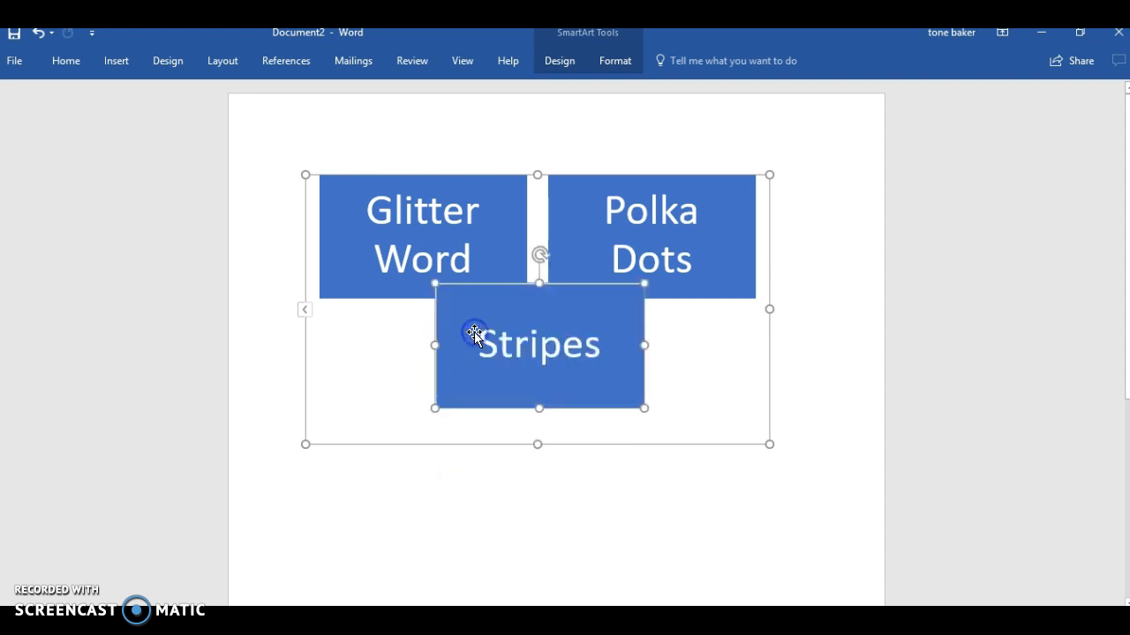
{"action": "left_click_drag", "start_coordinate": [475, 334], "coordinate": [452, 286]}
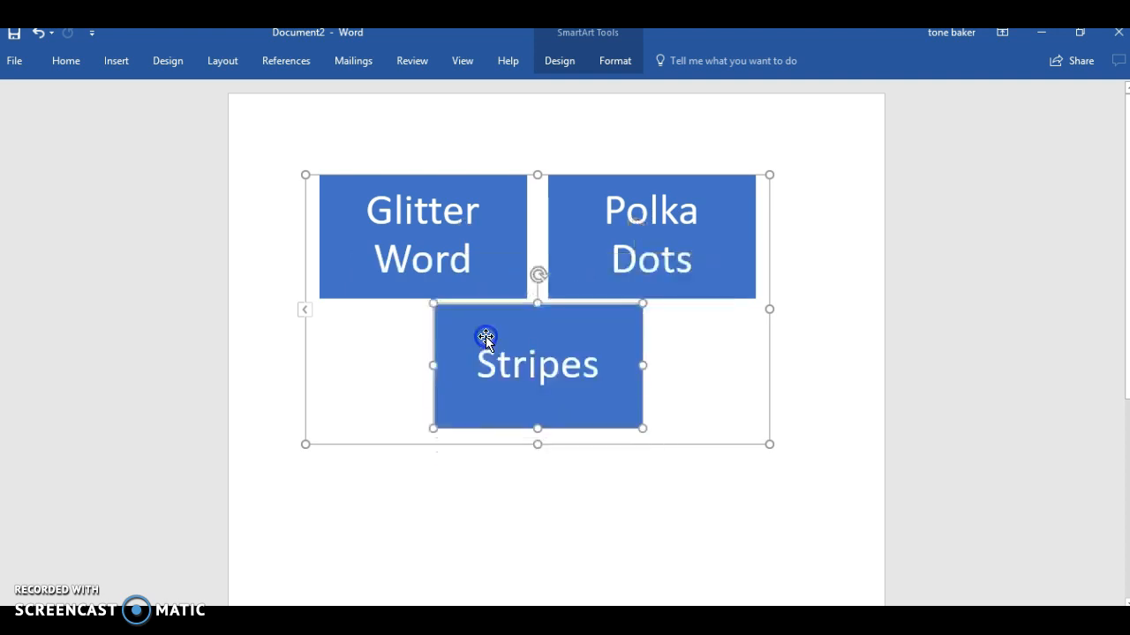
Step: Fill the Glitter Word text with the blue glitter picture via Text Fill > Picture
{"action": "left_click", "coordinate": [420, 233]}
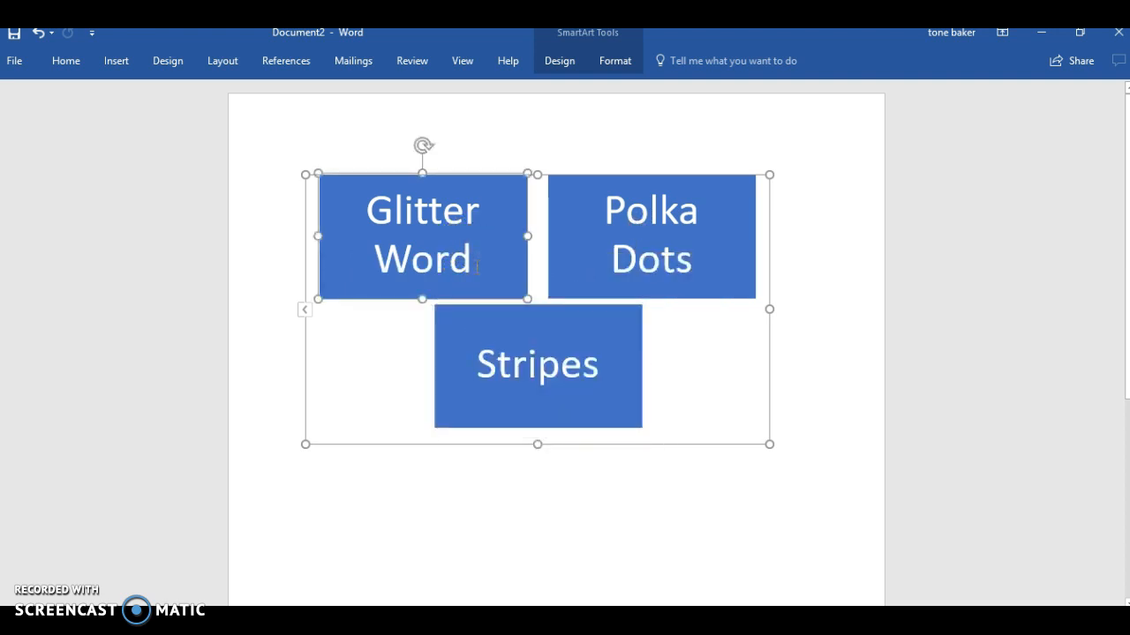
{"action": "double_click", "coordinate": [422, 233]}
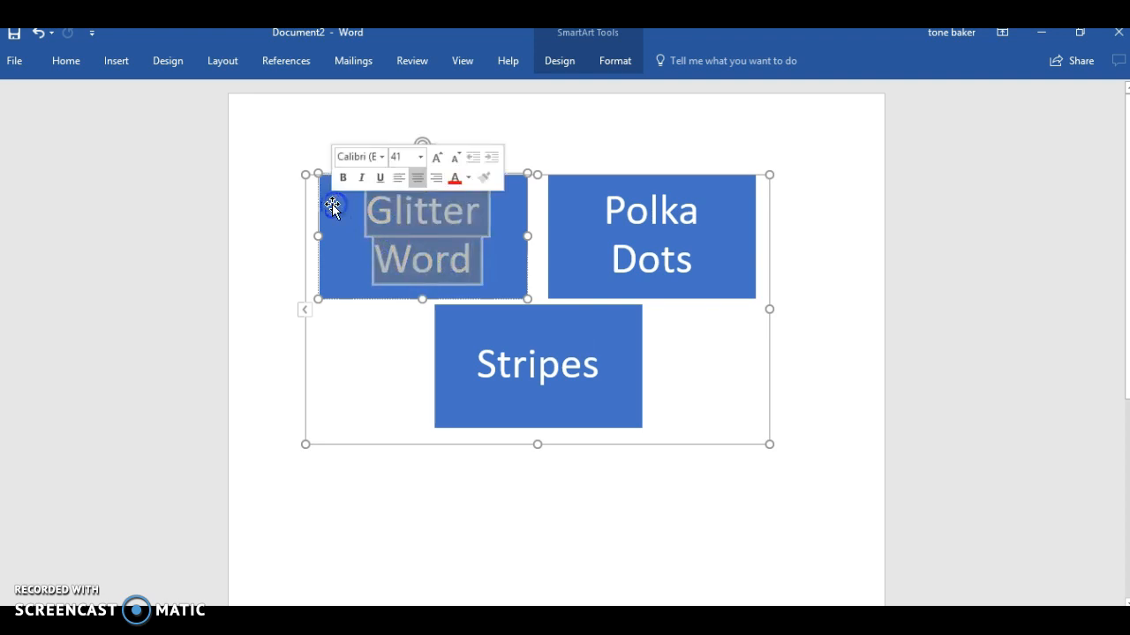
{"action": "left_click", "coordinate": [614, 60]}
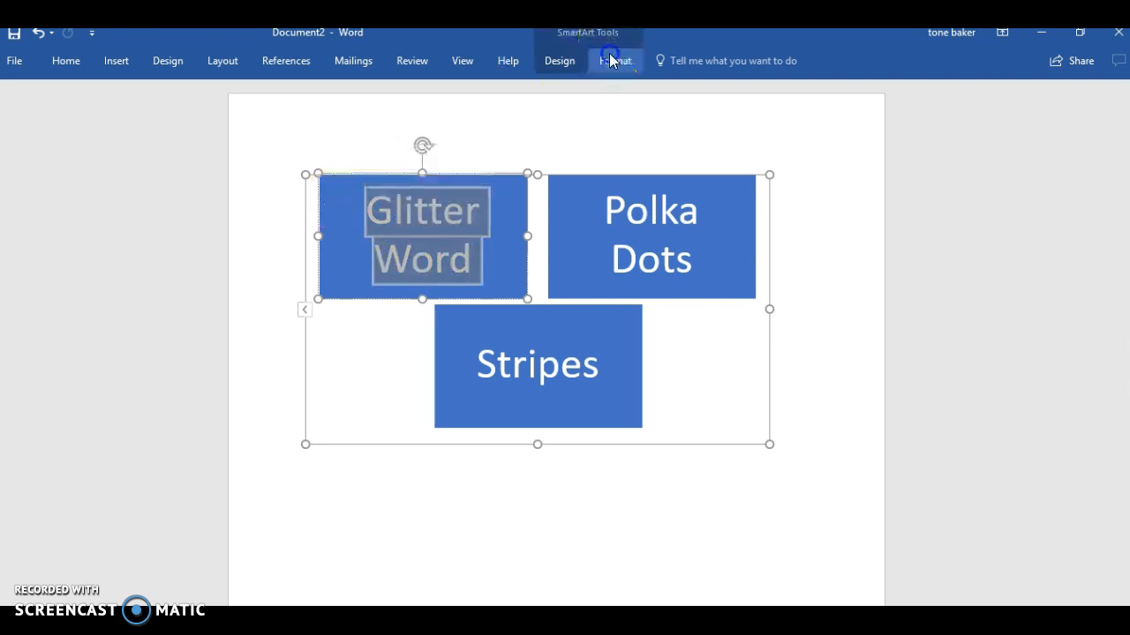
{"action": "left_click", "coordinate": [614, 60]}
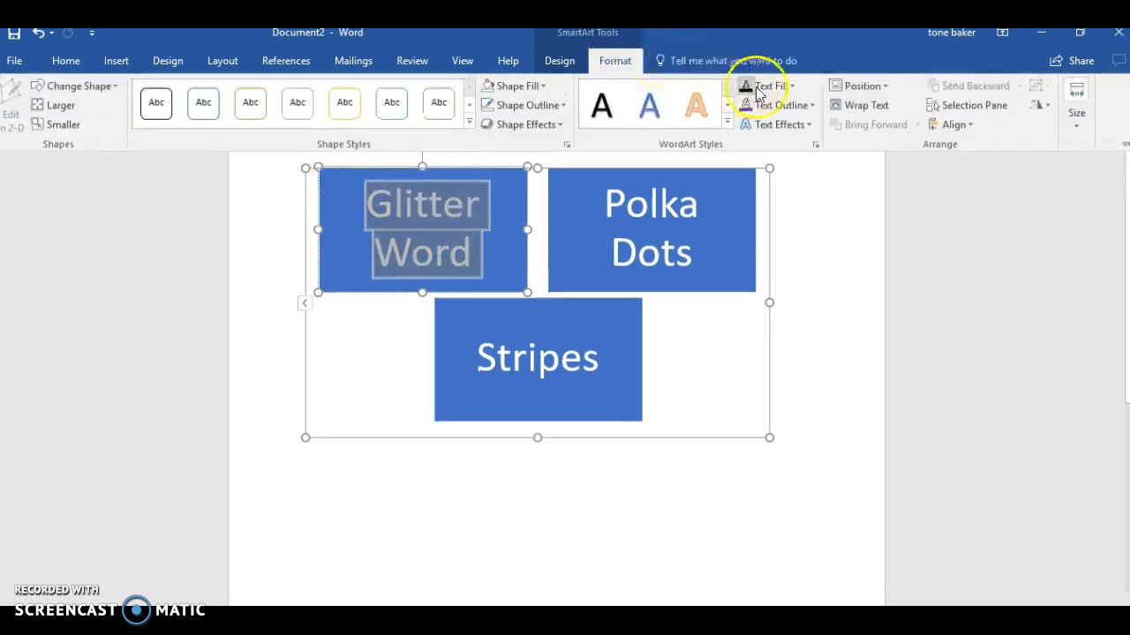
{"action": "left_click", "coordinate": [749, 84]}
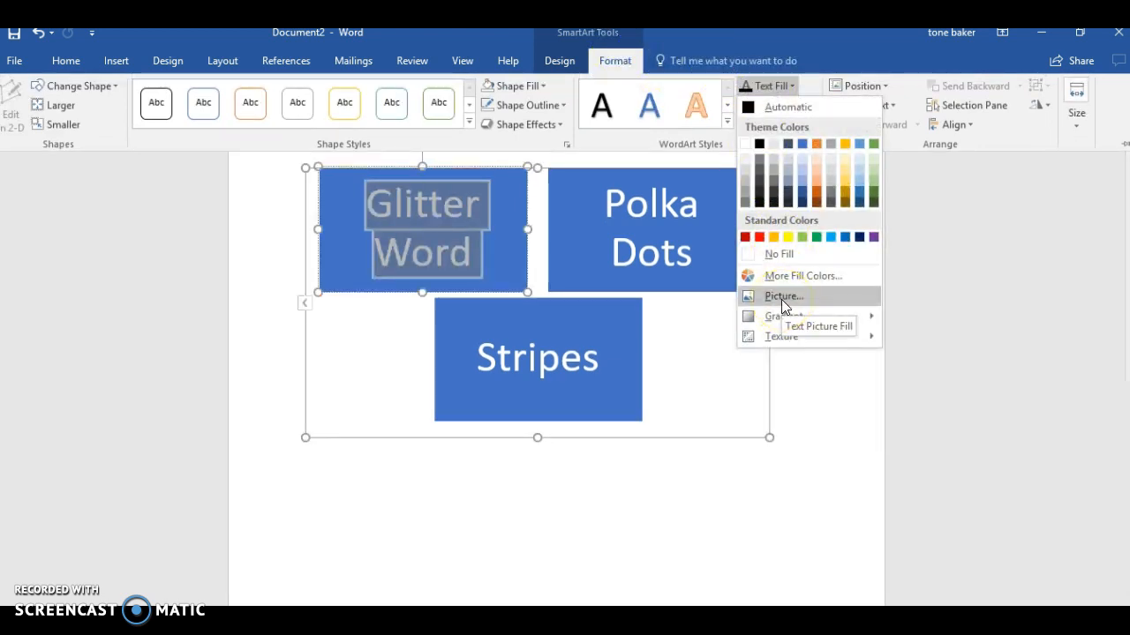
{"action": "left_click", "coordinate": [782, 296]}
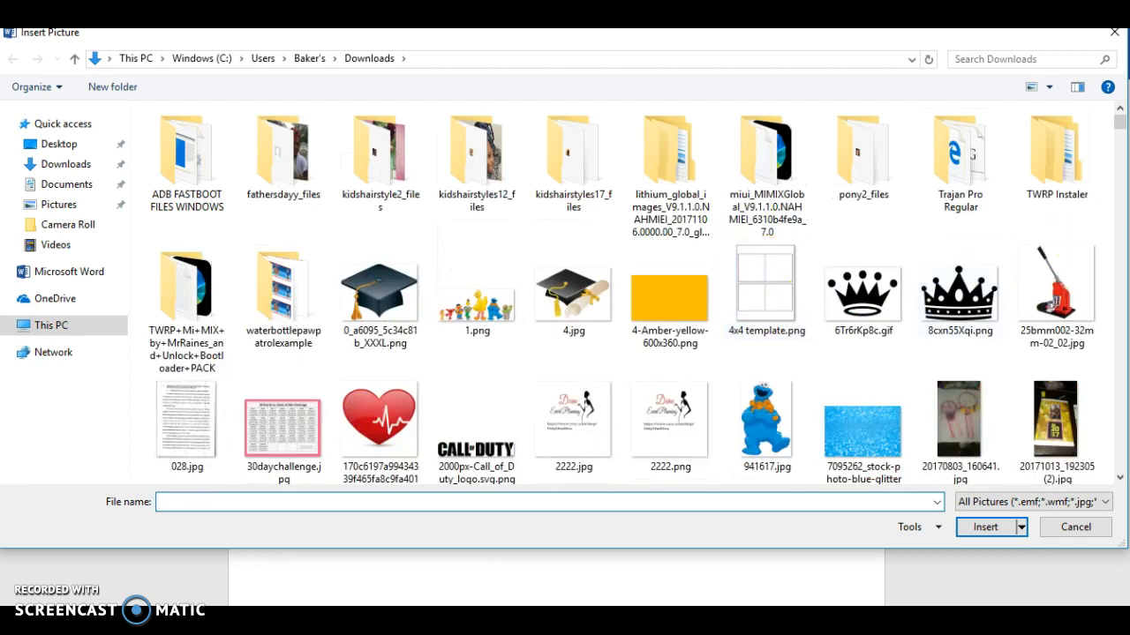
{"action": "scroll", "scroll_direction": "down", "scroll_amount": 3}
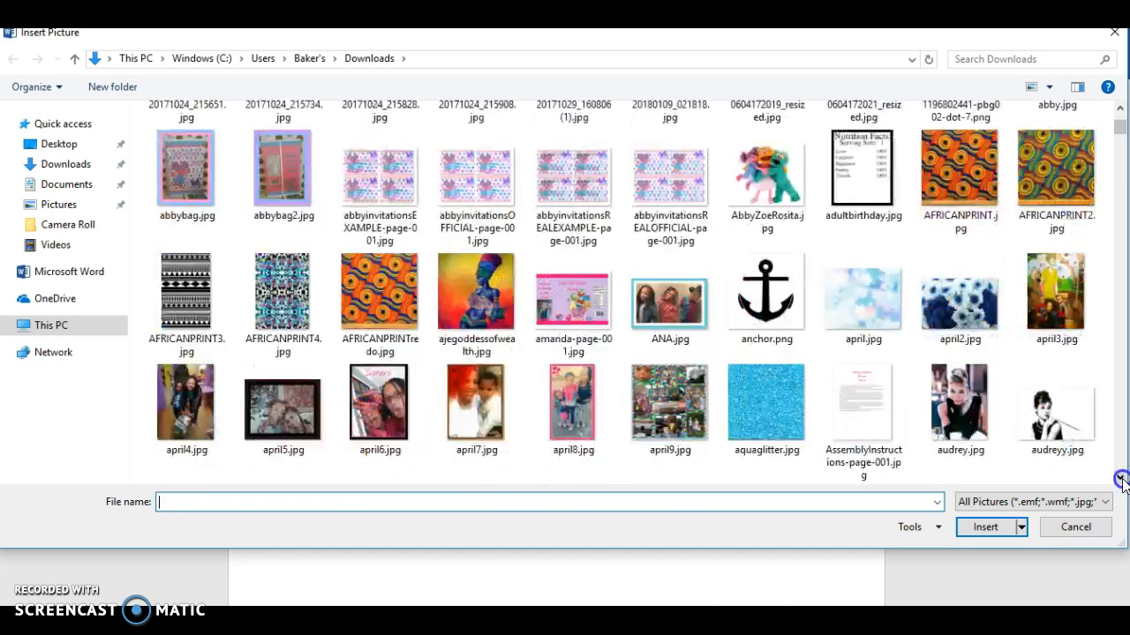
{"action": "scroll", "scroll_direction": "down", "scroll_amount": 3}
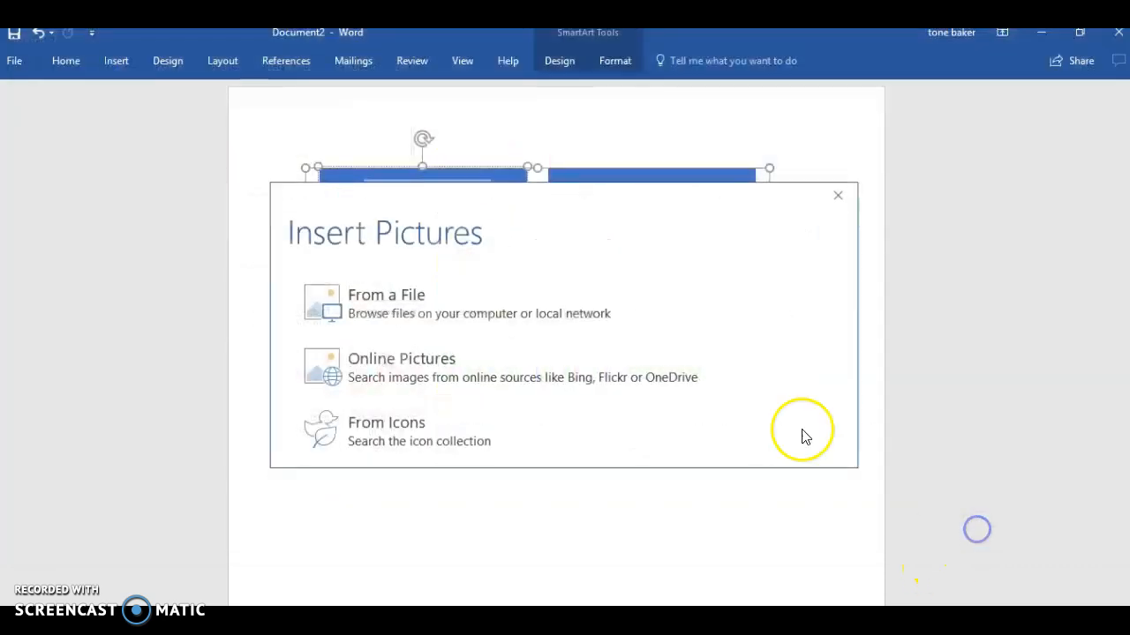
{"action": "left_click", "coordinate": [837, 194]}
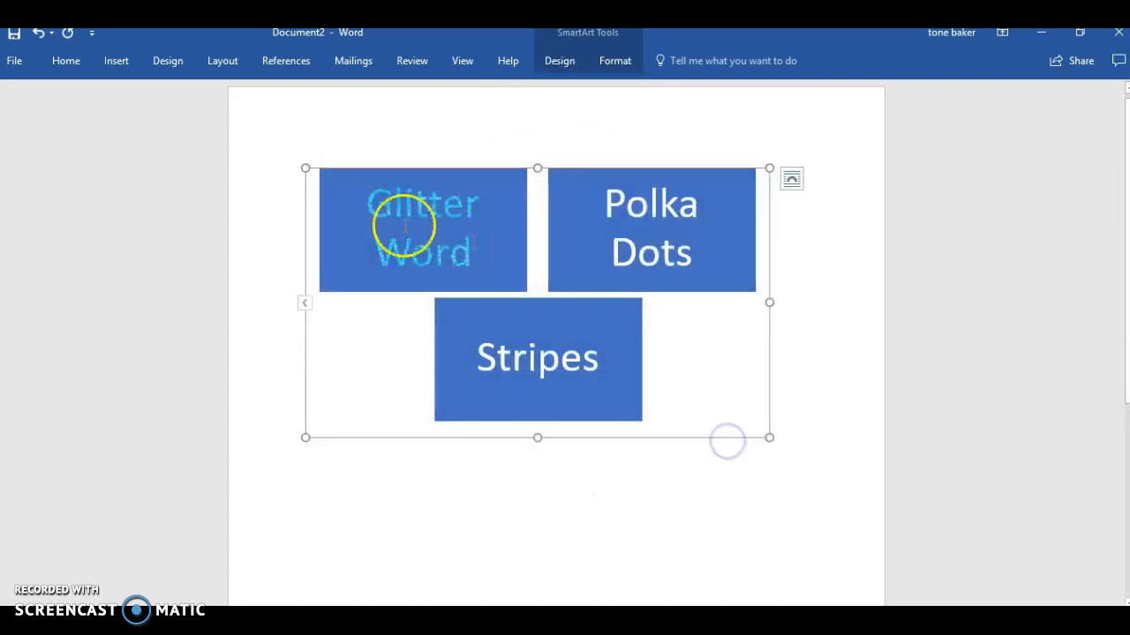
Step: Remove the blue shape fill behind Glitter Word with Shape Fill > No Fill
{"action": "left_click", "coordinate": [614, 60]}
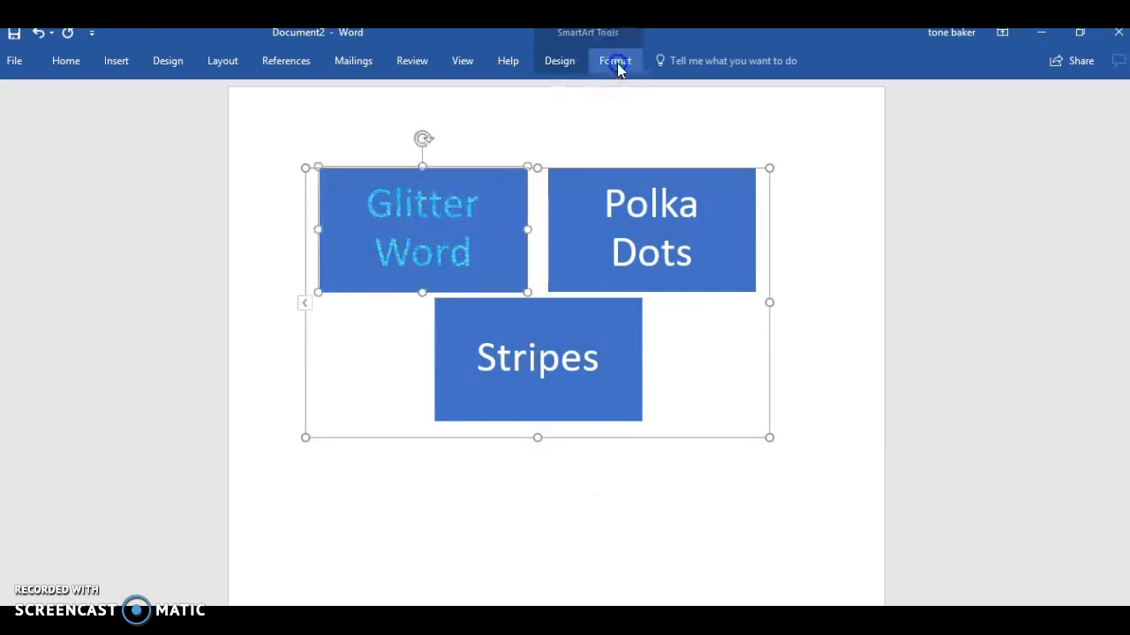
{"action": "left_click", "coordinate": [615, 60]}
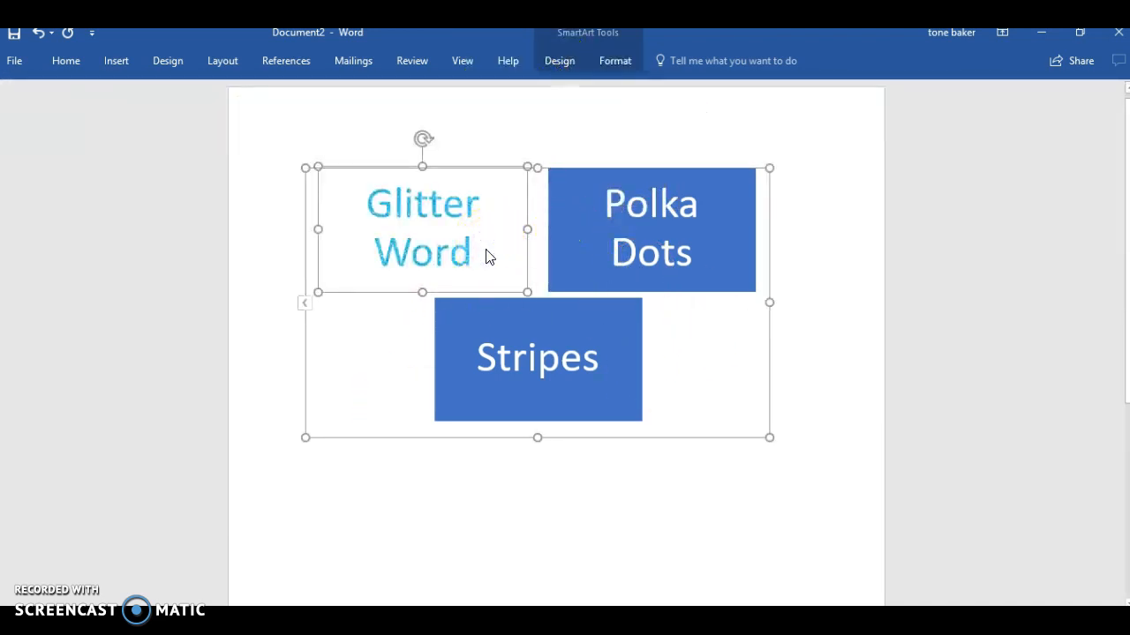
Step: Fill Polka Dots with the purple dotted picture and set its shape to No Fill
{"action": "left_click", "coordinate": [630, 254]}
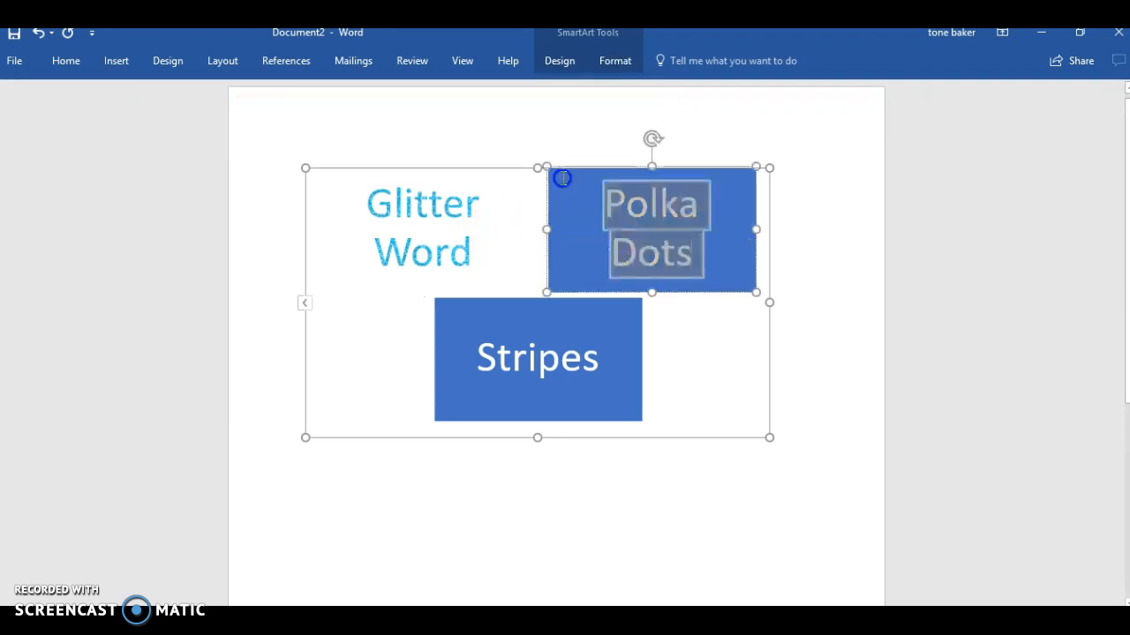
{"action": "left_click", "coordinate": [614, 60]}
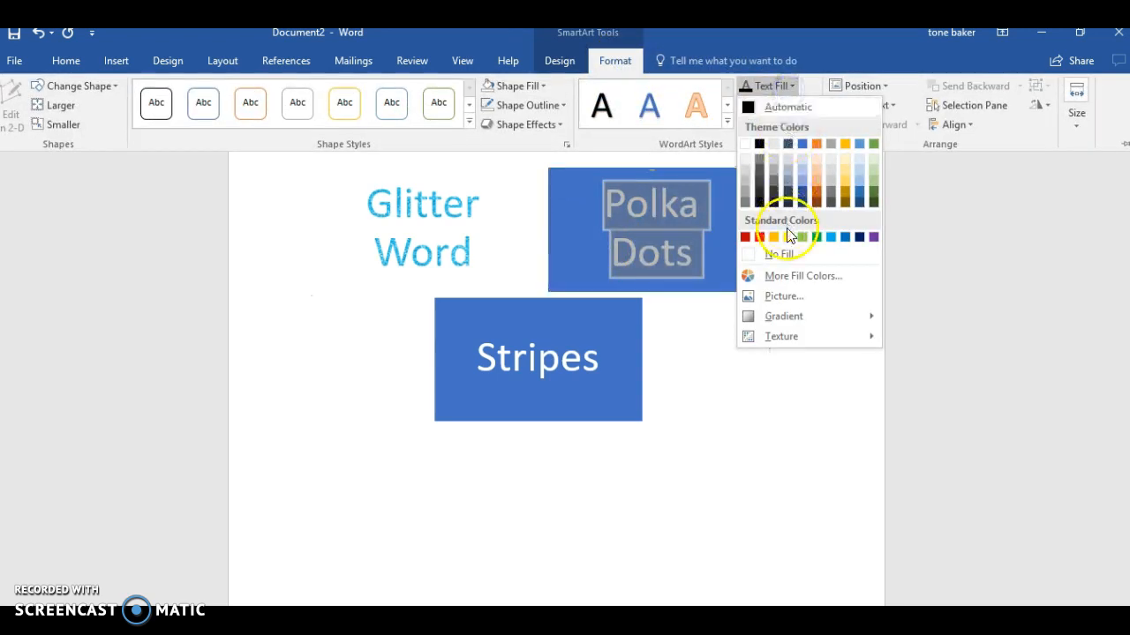
{"action": "left_click", "coordinate": [783, 296]}
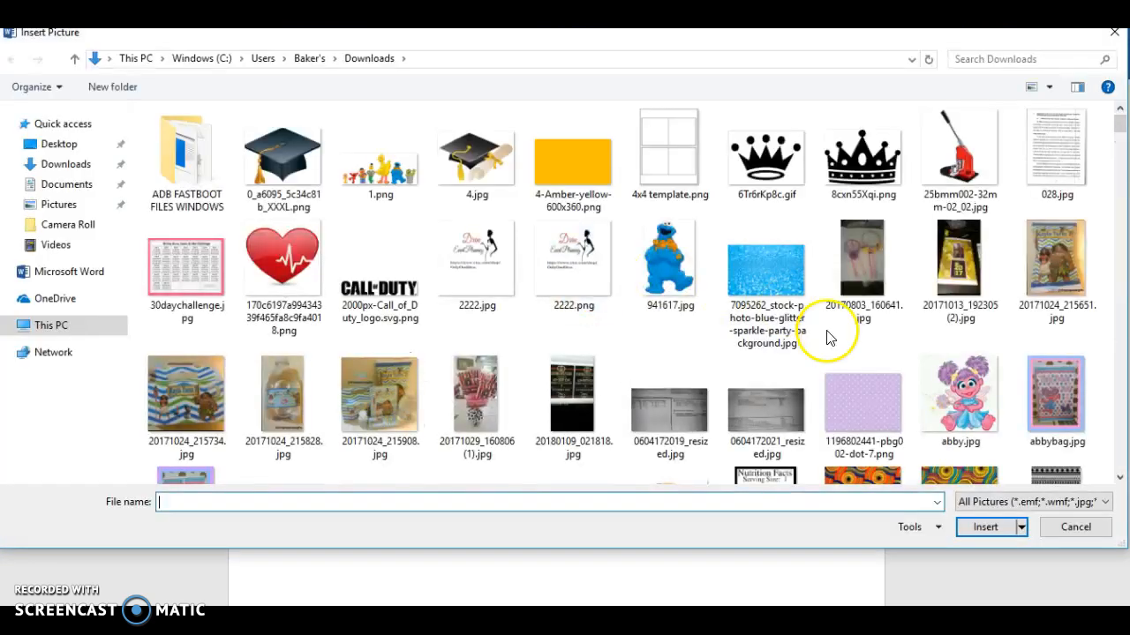
{"action": "left_click", "coordinate": [1075, 526]}
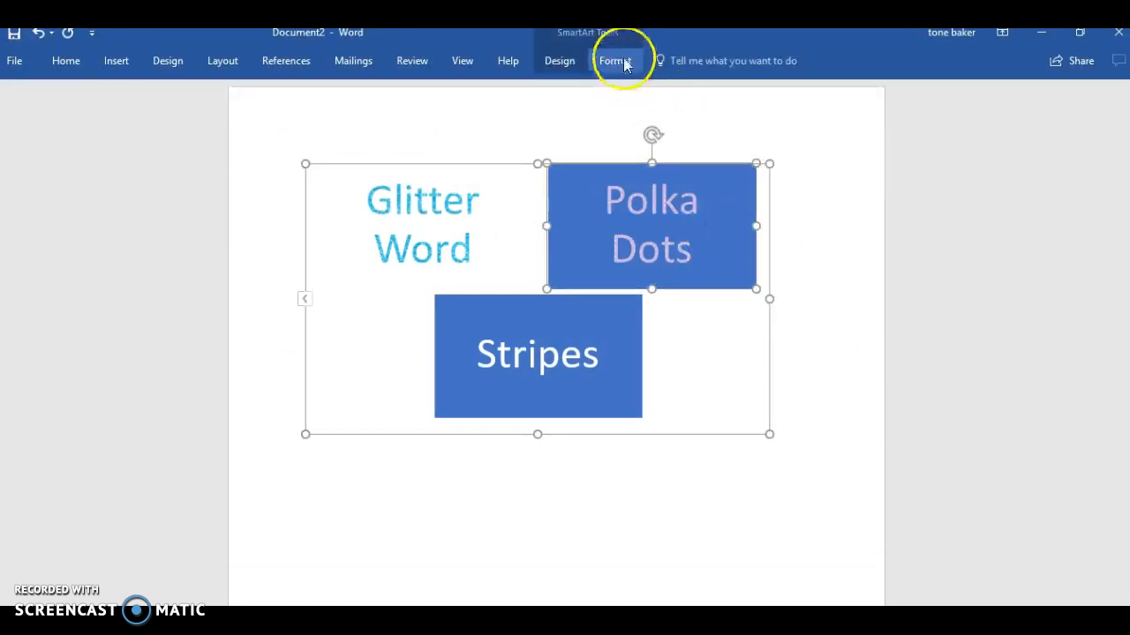
{"action": "left_click", "coordinate": [614, 60]}
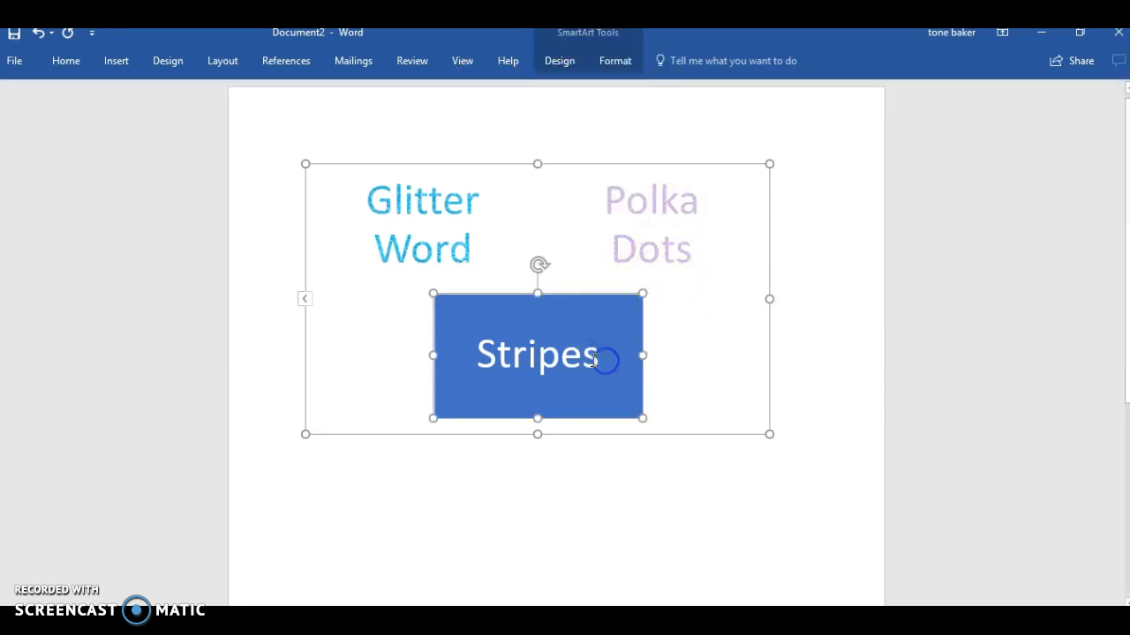
Step: Fill the Stripes text with the green and navy striped picture babyprince3.png
{"action": "double_click", "coordinate": [536, 355]}
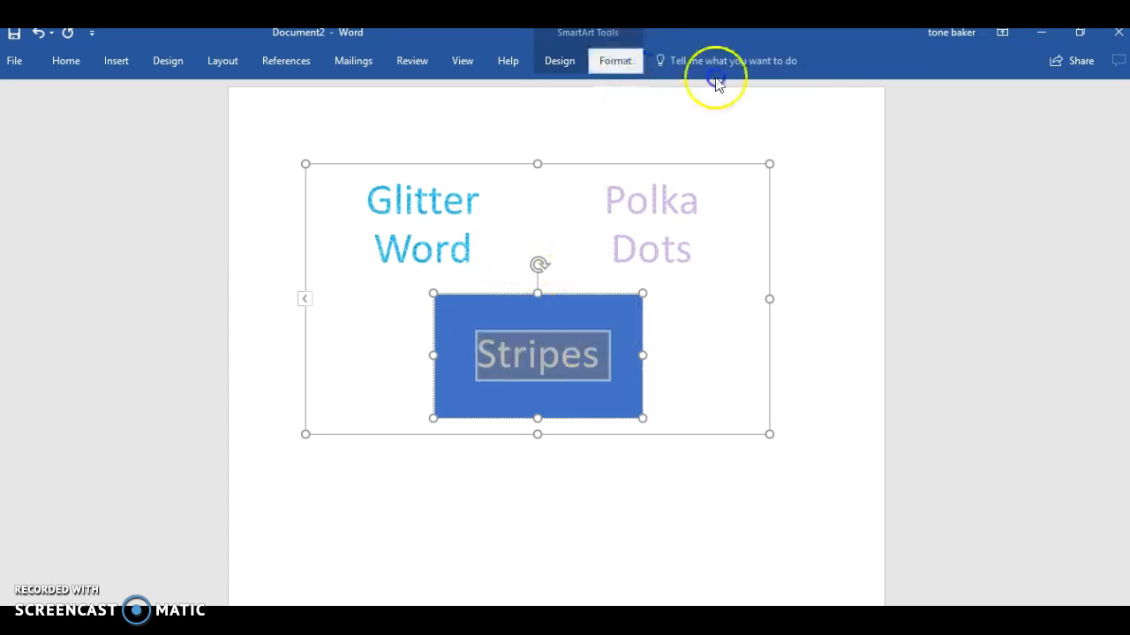
{"action": "left_click", "coordinate": [614, 60]}
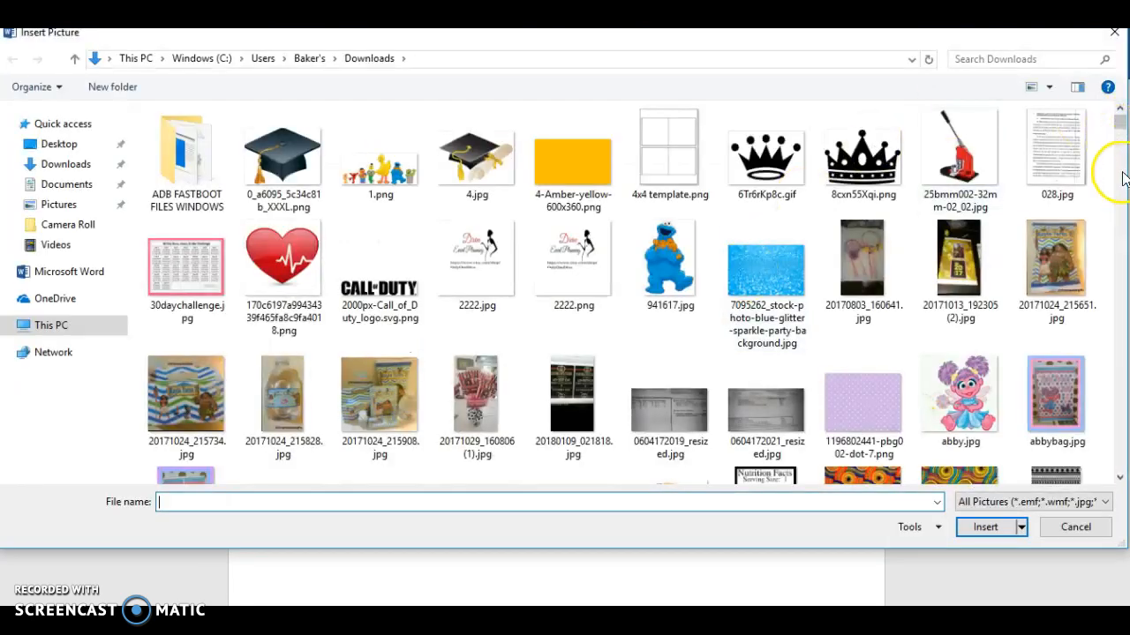
{"action": "scroll", "scroll_direction": "down", "scroll_amount": 3}
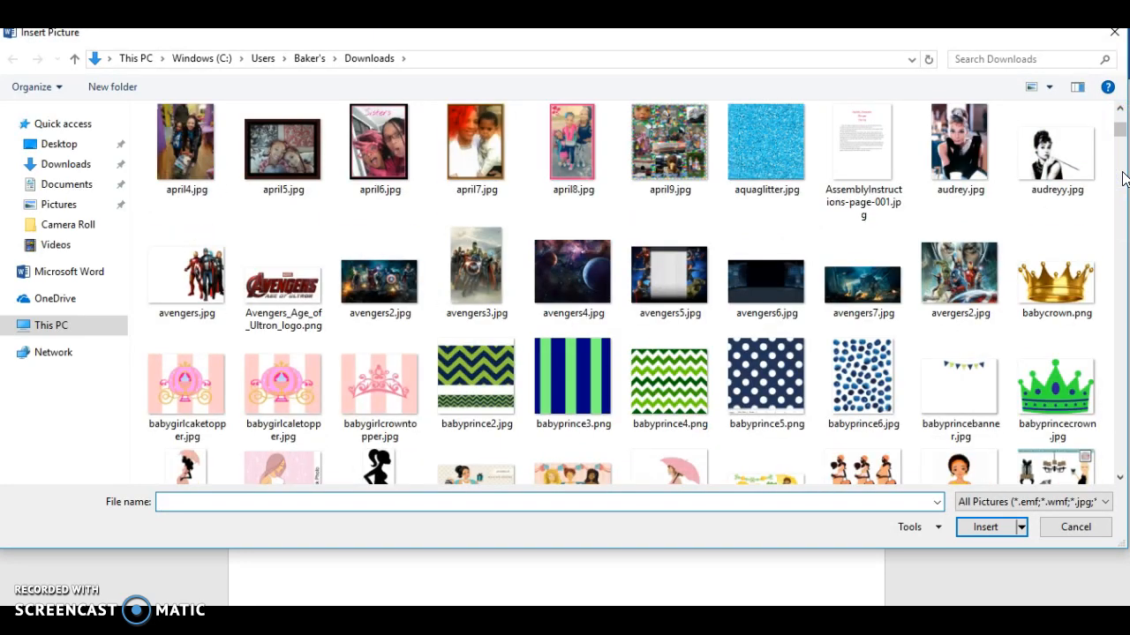
{"action": "left_click", "coordinate": [572, 382]}
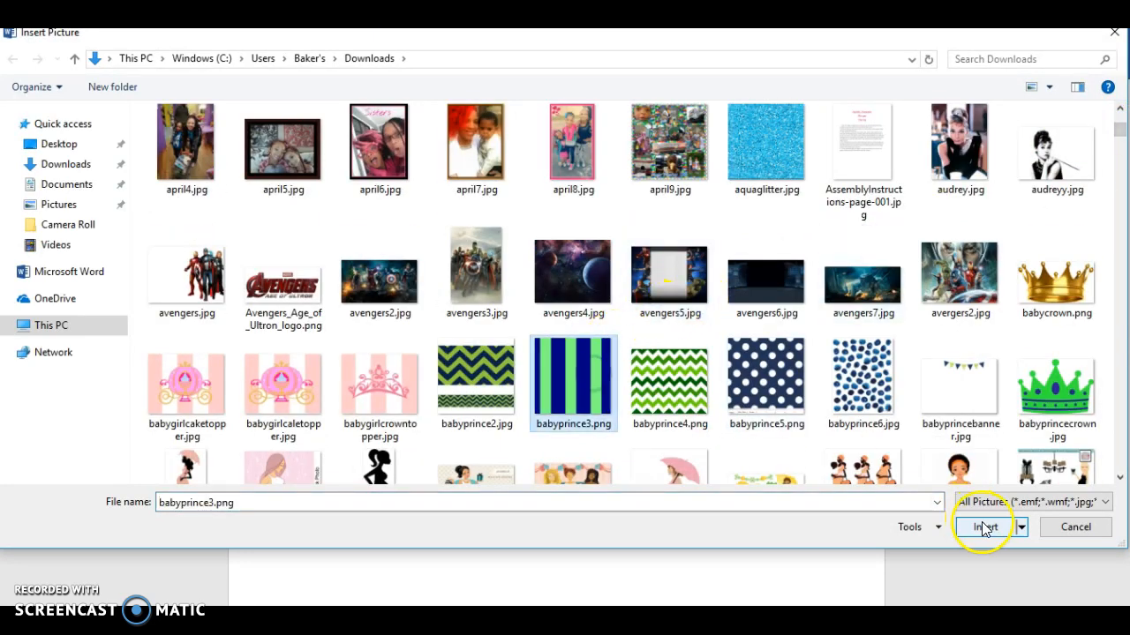
{"action": "left_click", "coordinate": [983, 526]}
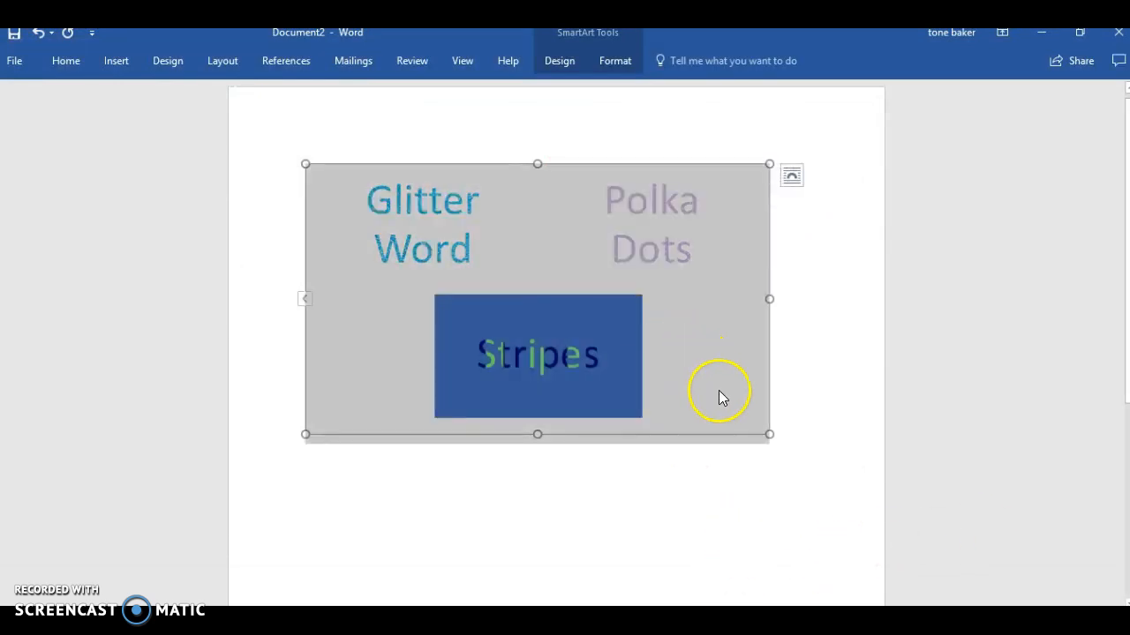
Step: Set the Stripes shape to No Fill so only the striped word remains
{"action": "left_click", "coordinate": [805, 399]}
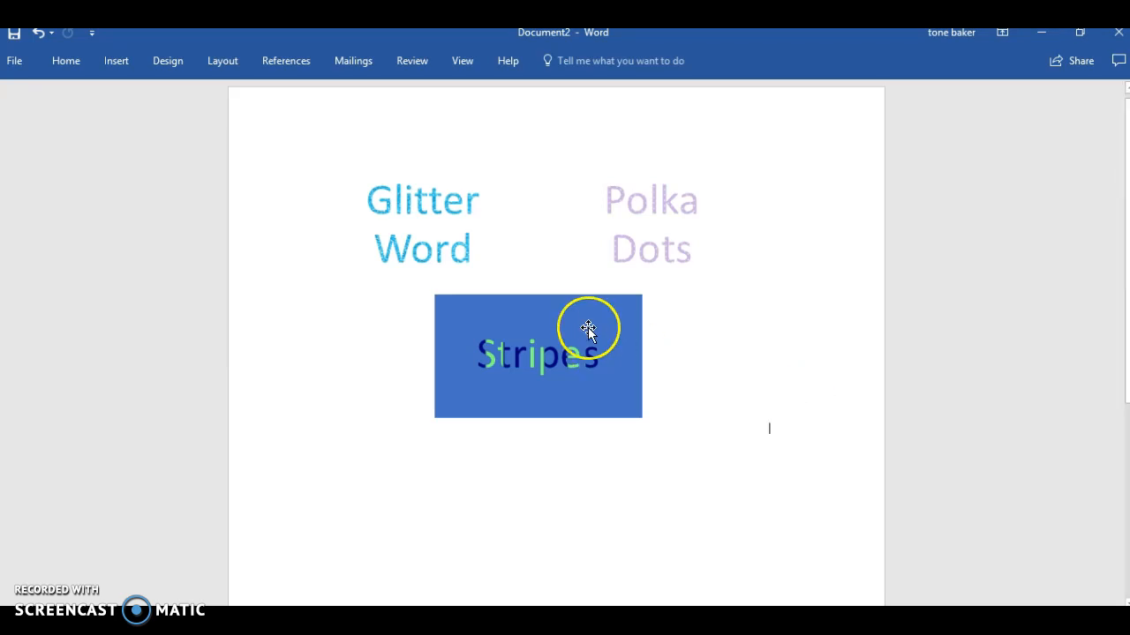
{"action": "left_click", "coordinate": [590, 330]}
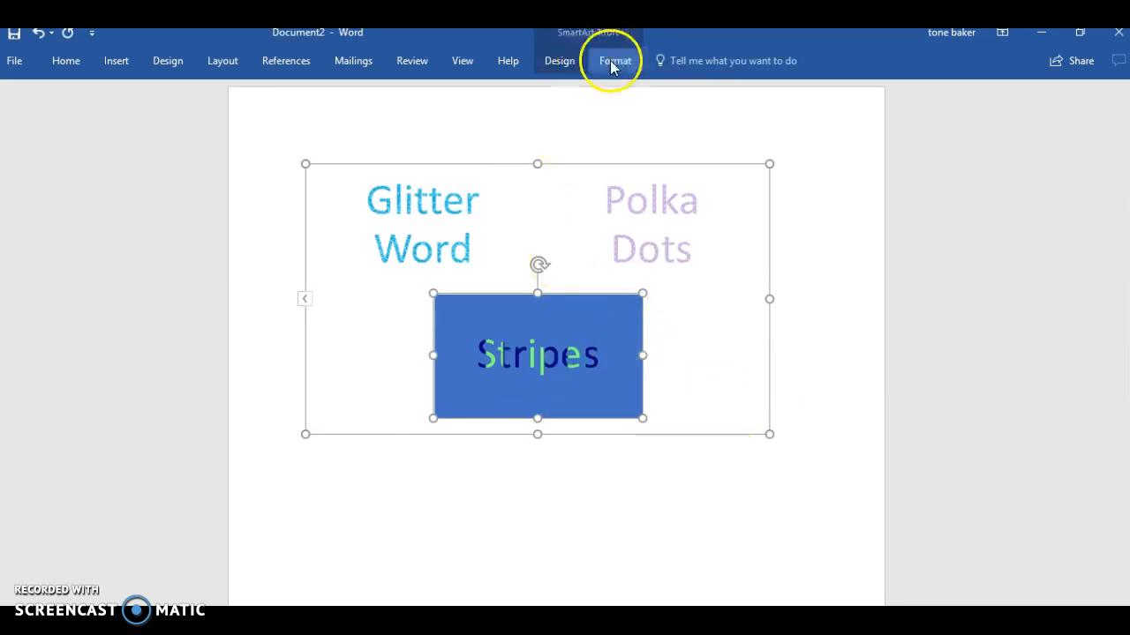
{"action": "left_click", "coordinate": [614, 60]}
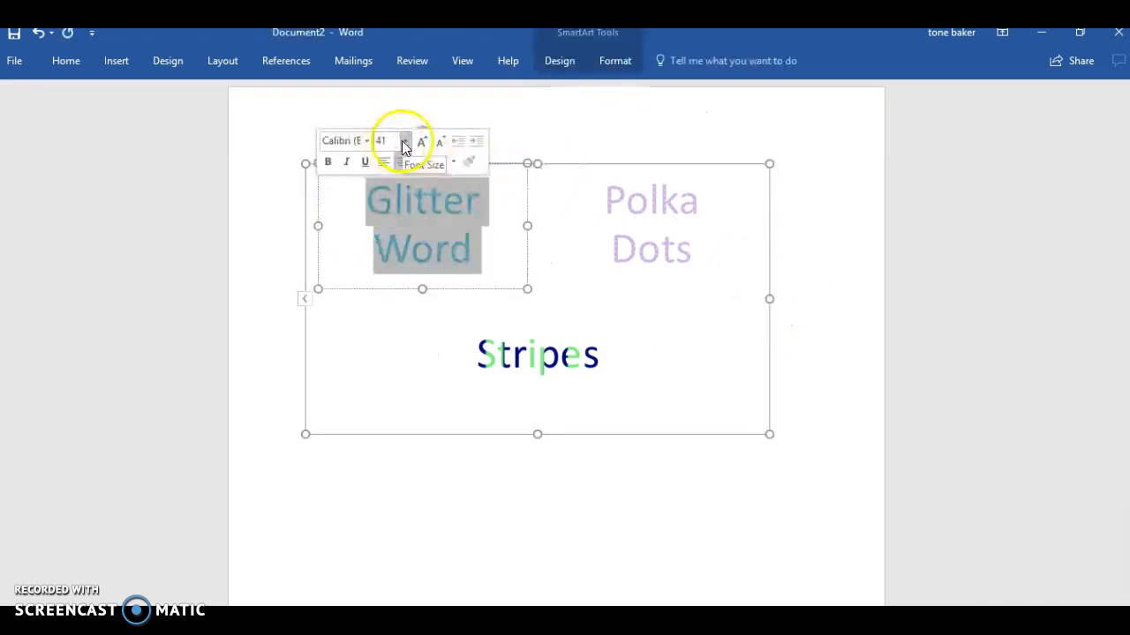
Step: Set Glitter Word to 60 point from the mini toolbar font size list
{"action": "left_click", "coordinate": [404, 141]}
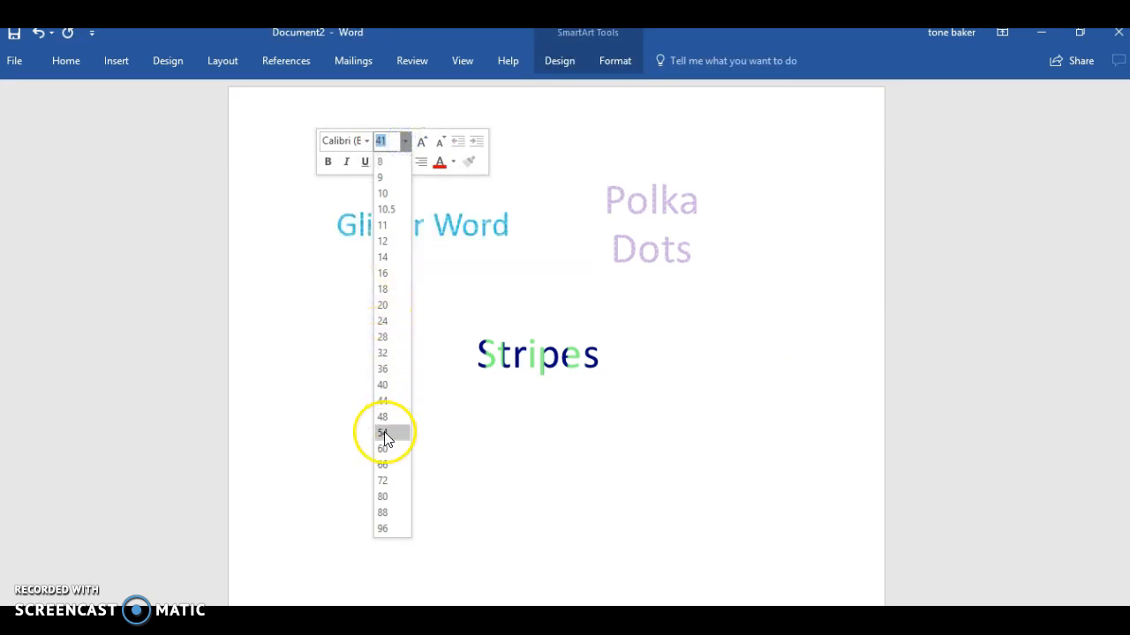
{"action": "left_click", "coordinate": [381, 432]}
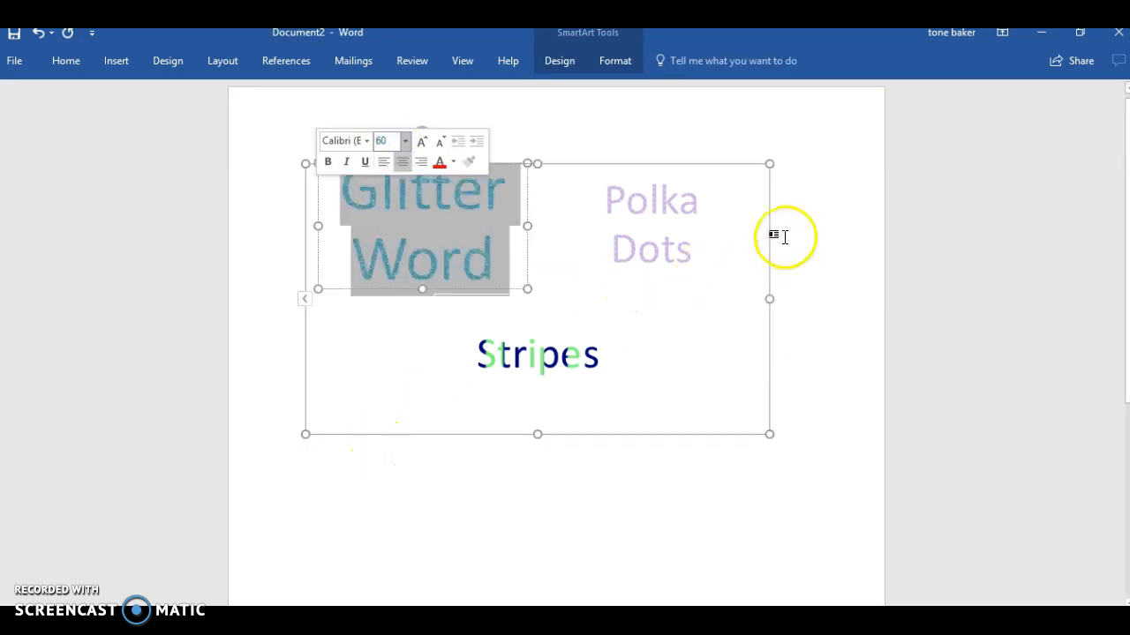
{"action": "left_click", "coordinate": [769, 430]}
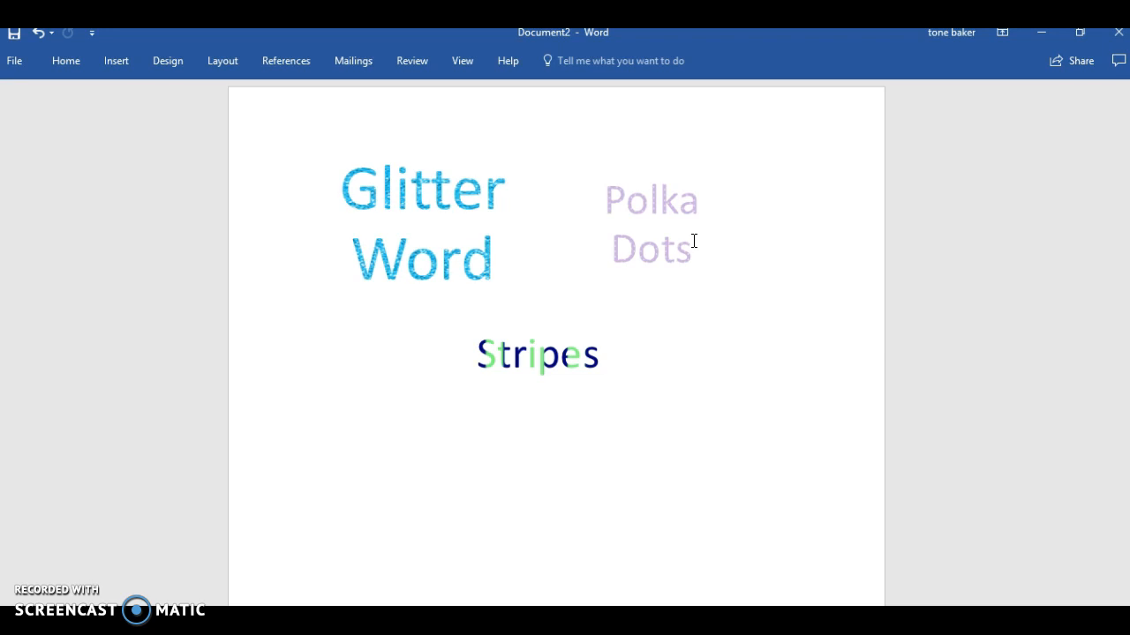
{"action": "left_click", "coordinate": [770, 429]}
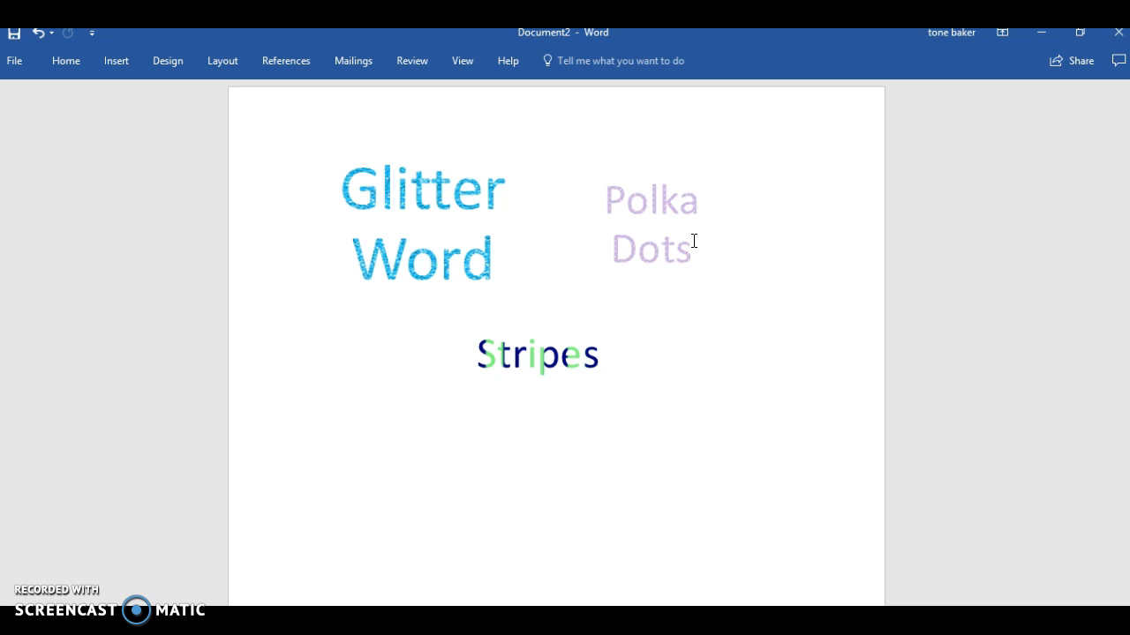
{"action": "left_click", "coordinate": [653, 226]}
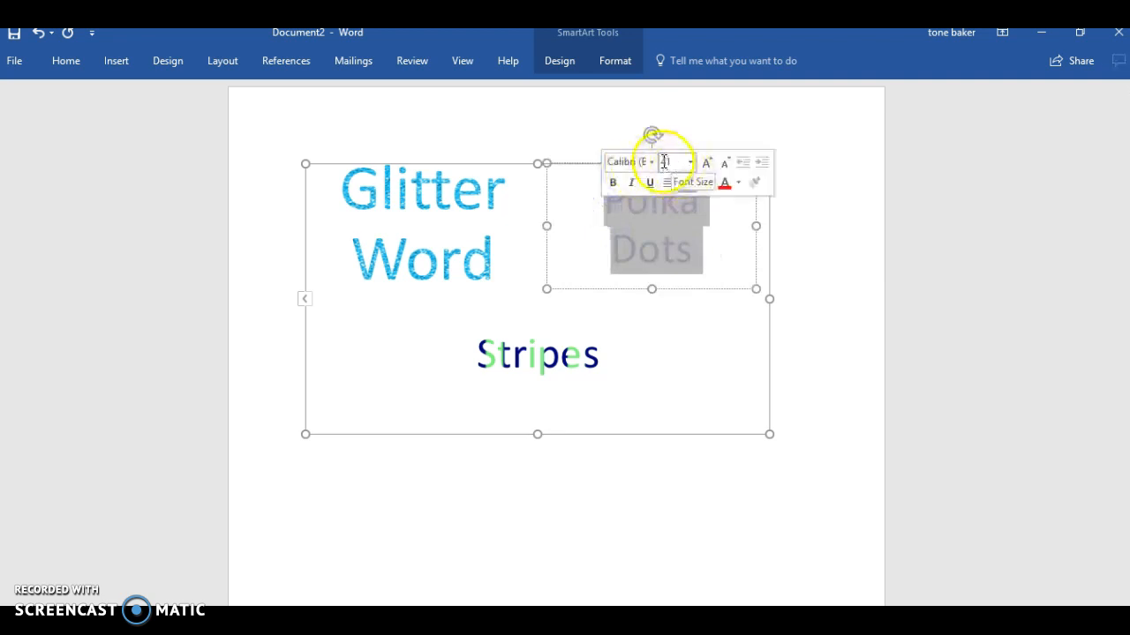
Step: Enlarge the Polka Dots and Stripes text to match Glitter Word's size
{"action": "left_click", "coordinate": [687, 162]}
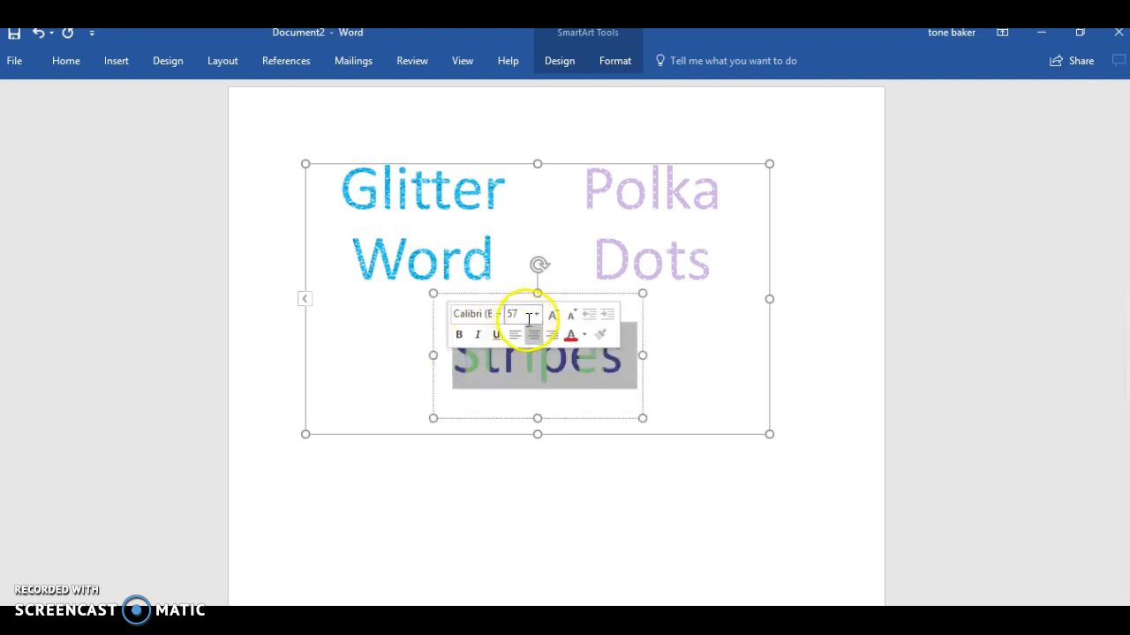
{"action": "left_click", "coordinate": [535, 314]}
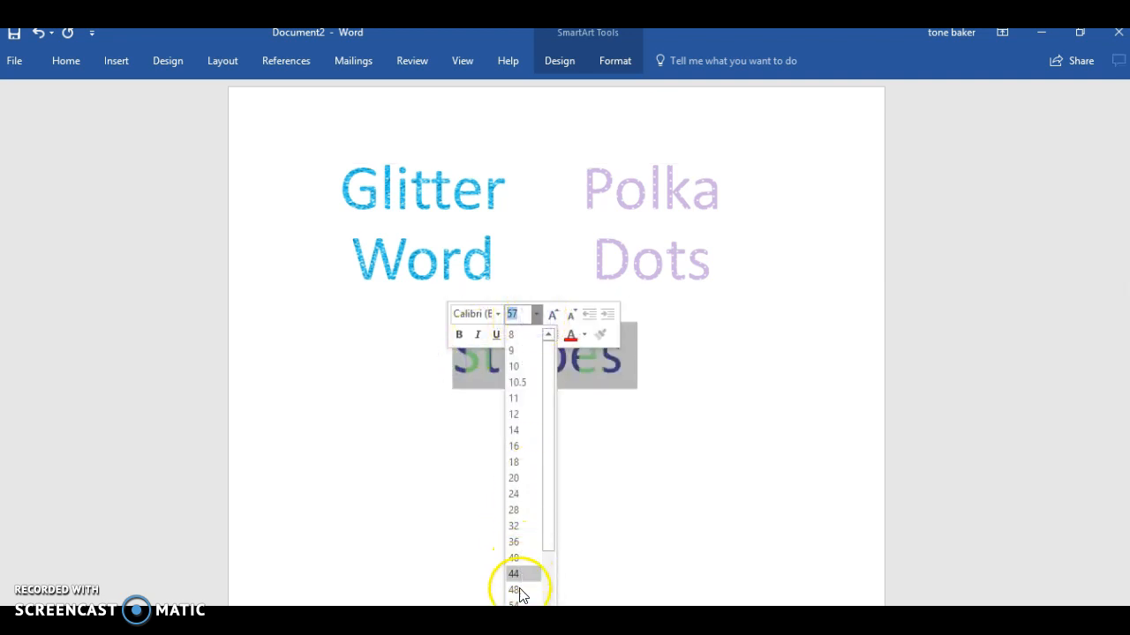
{"action": "left_click", "coordinate": [515, 574]}
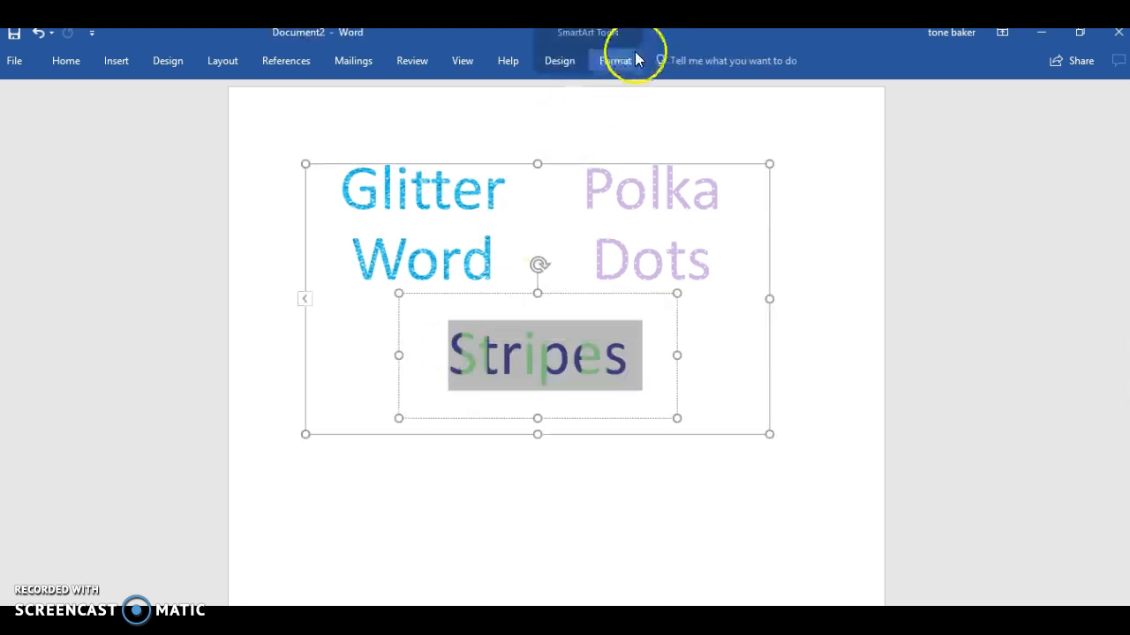
{"action": "left_click", "coordinate": [614, 60]}
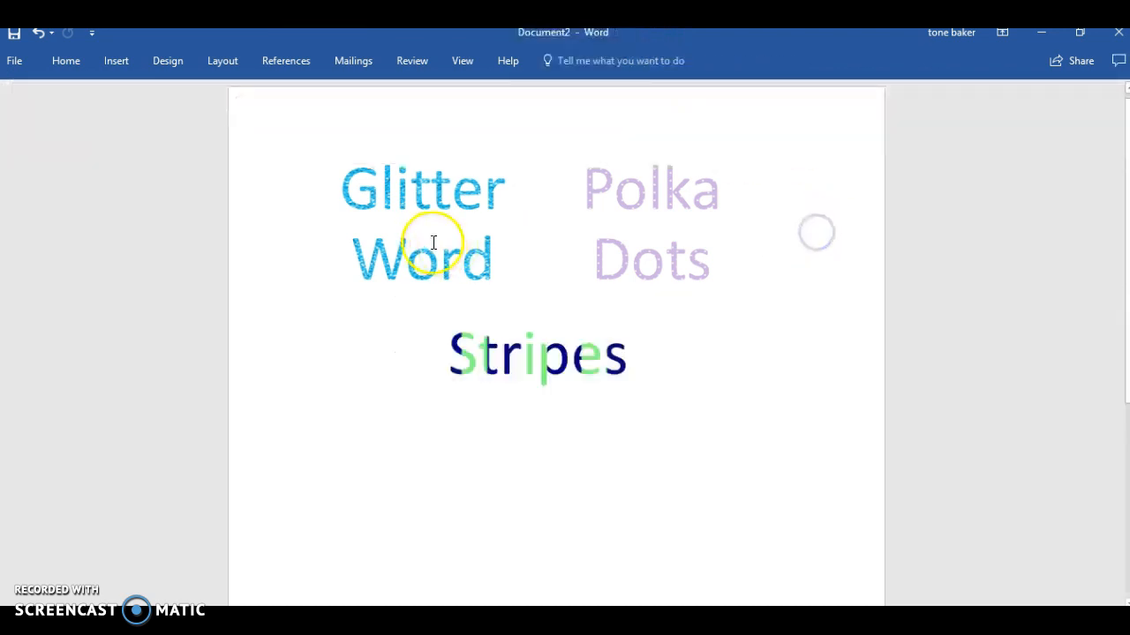
Step: Select Glitter Word and bring up the Text Effects list on the Format tab
{"action": "left_click", "coordinate": [424, 221]}
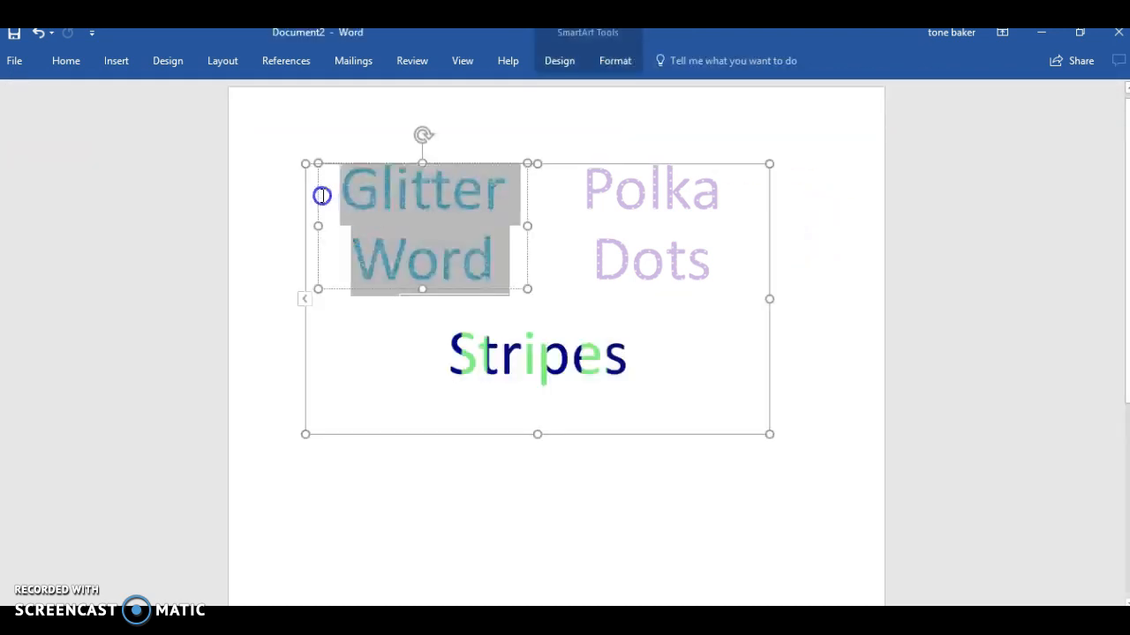
{"action": "left_click", "coordinate": [614, 60]}
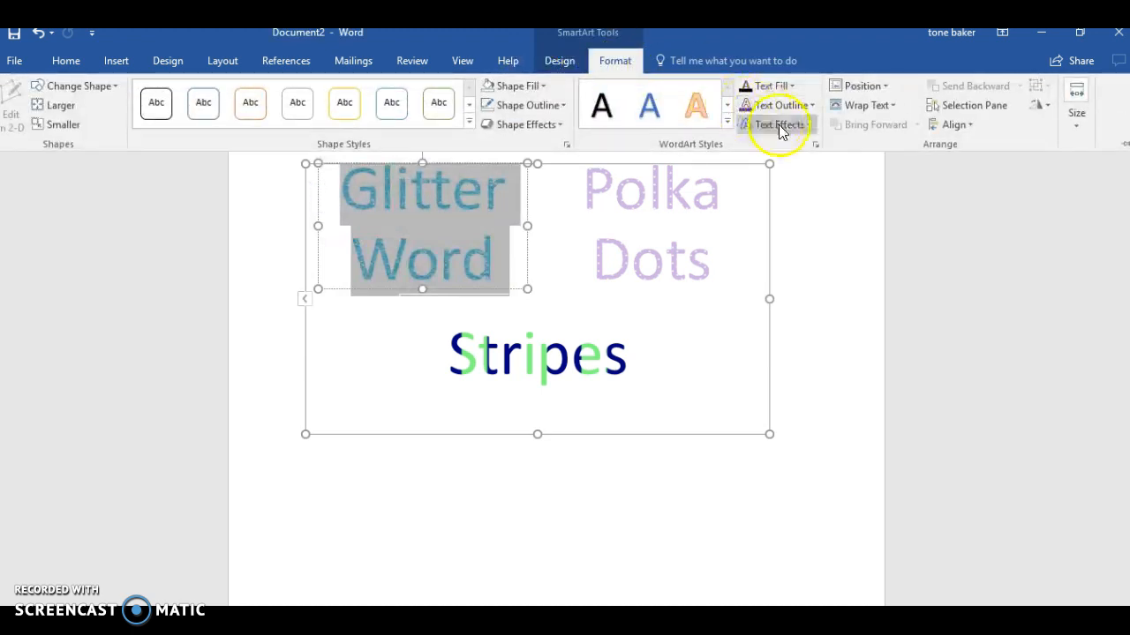
{"action": "mouse_move", "coordinate": [778, 123]}
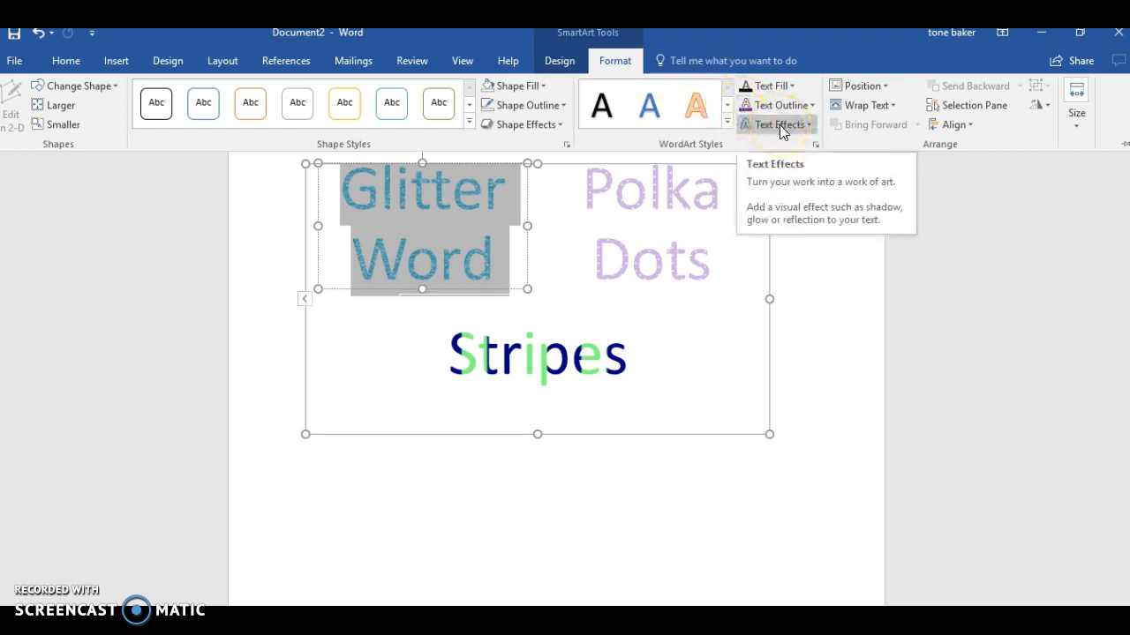
{"action": "left_click", "coordinate": [778, 124]}
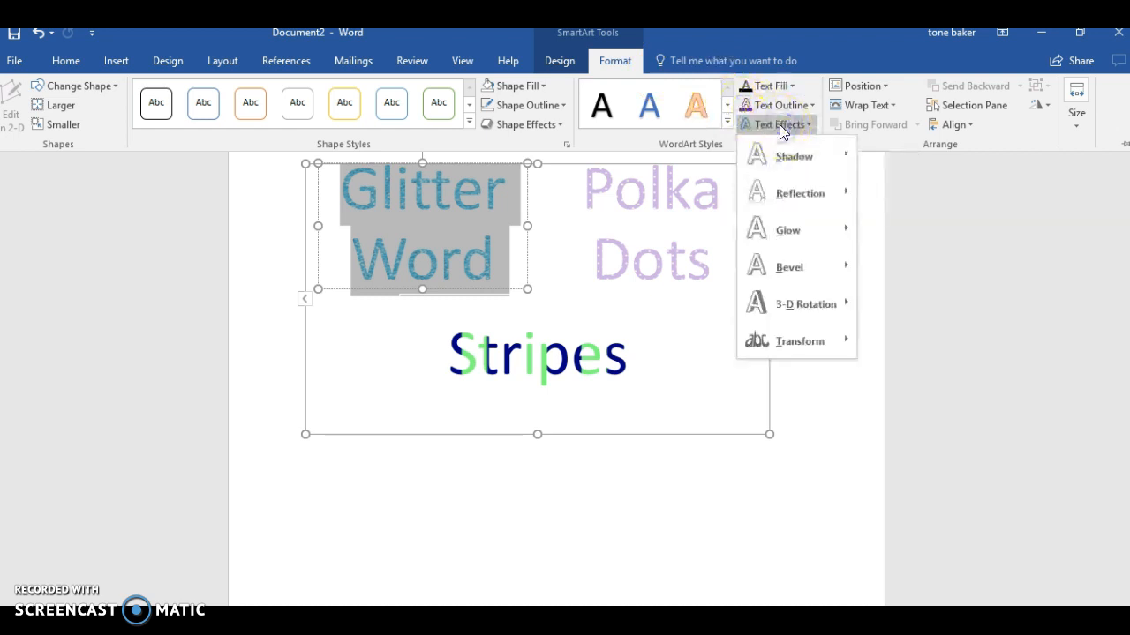
{"action": "mouse_move", "coordinate": [826, 233]}
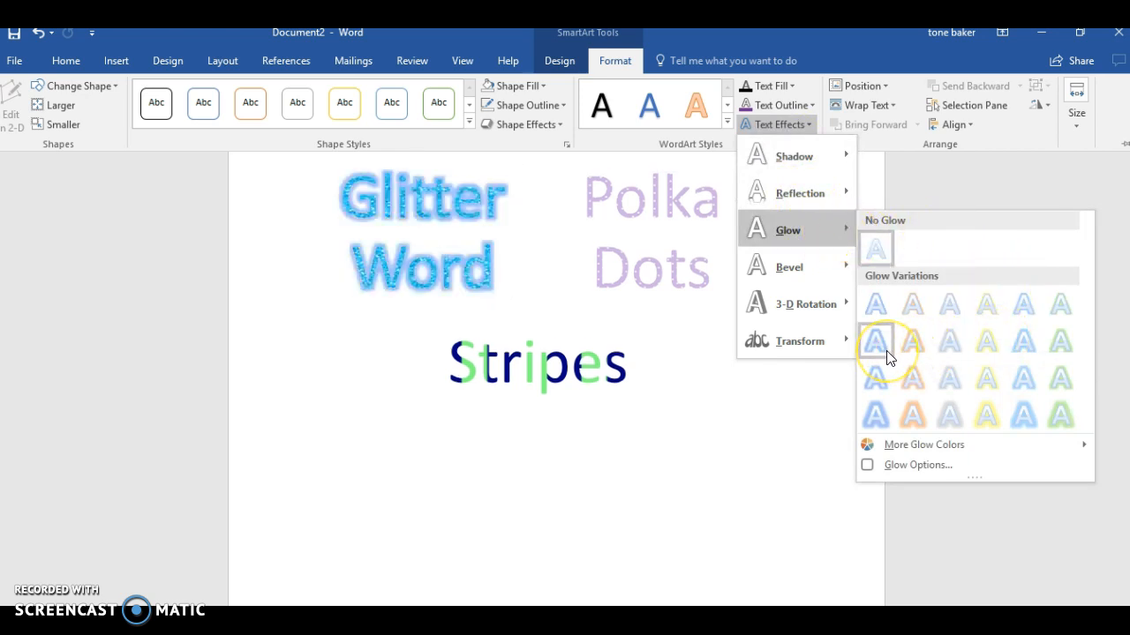
{"action": "mouse_move", "coordinate": [888, 318]}
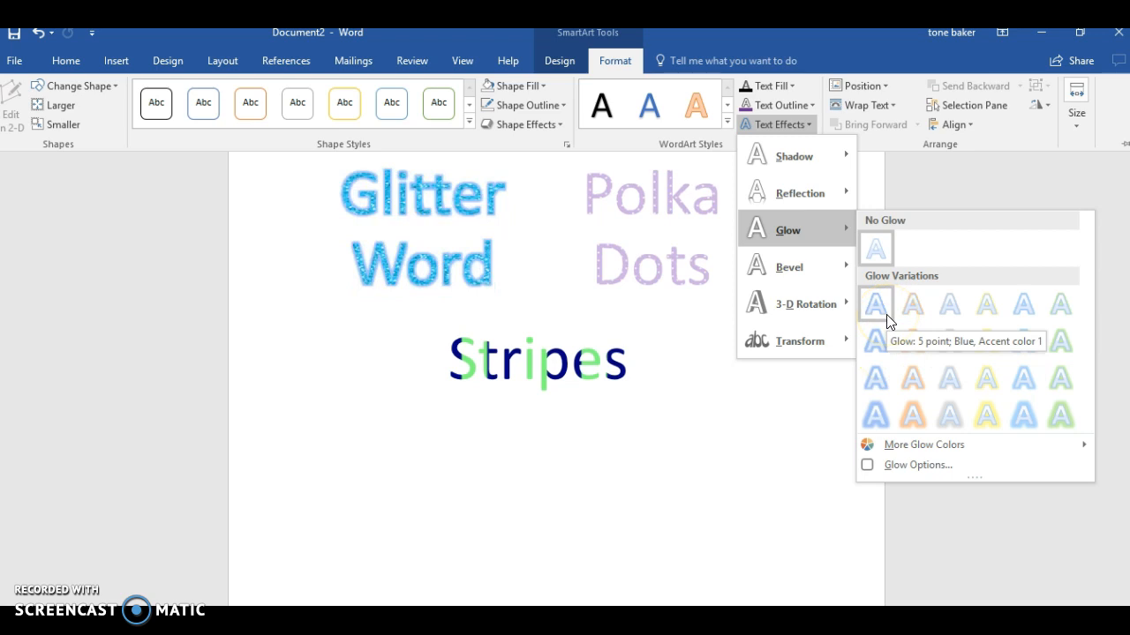
{"action": "mouse_move", "coordinate": [877, 360]}
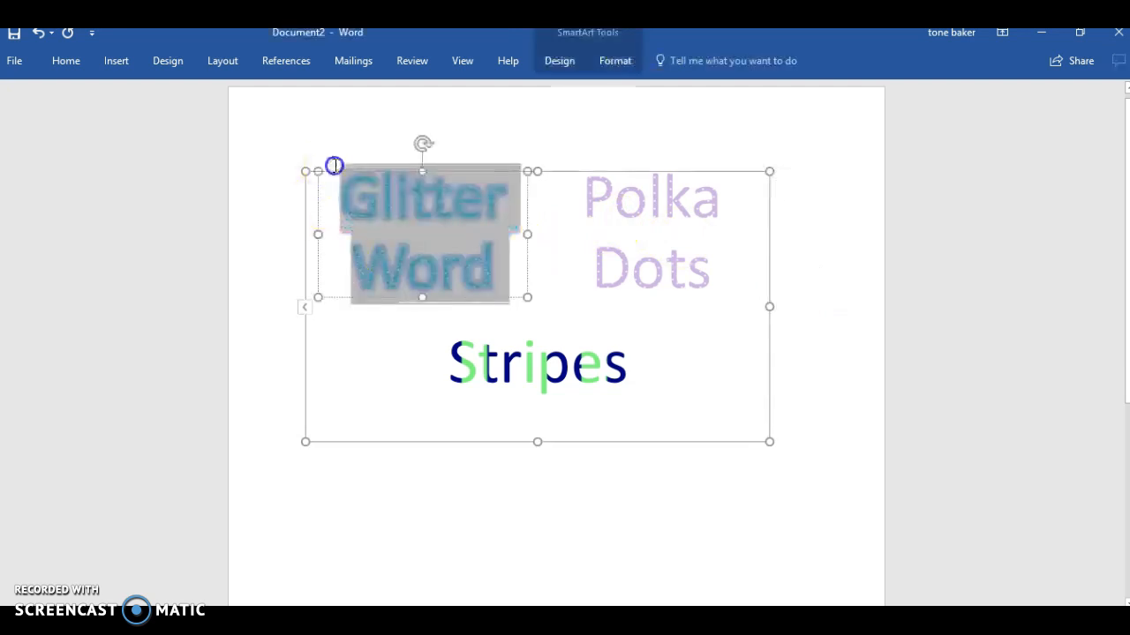
{"action": "left_click", "coordinate": [614, 60]}
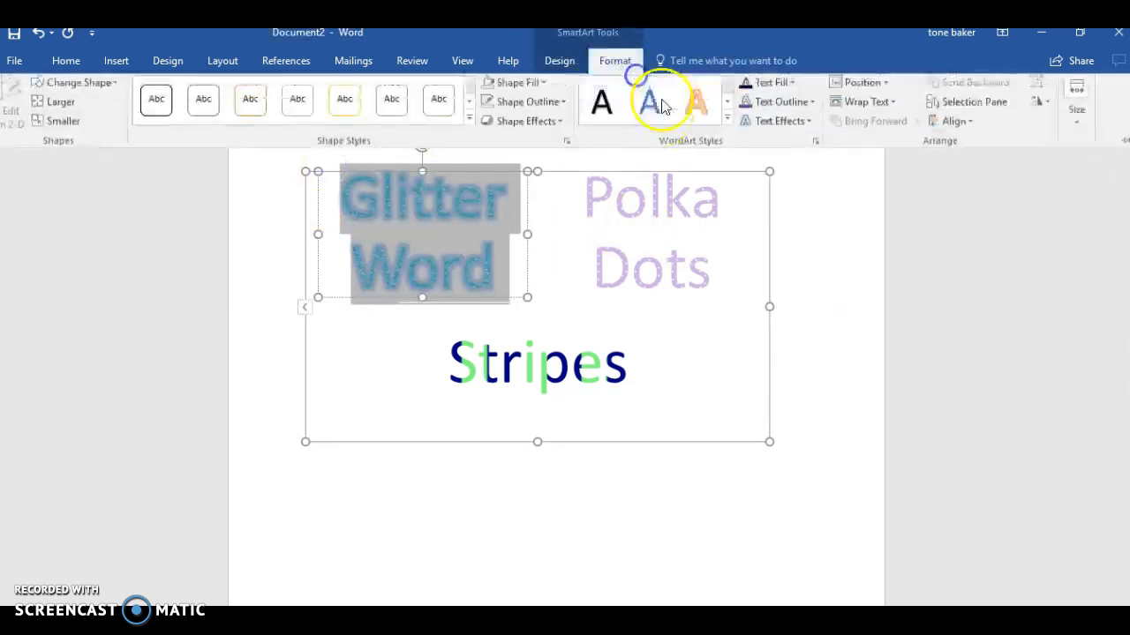
{"action": "left_click", "coordinate": [780, 124]}
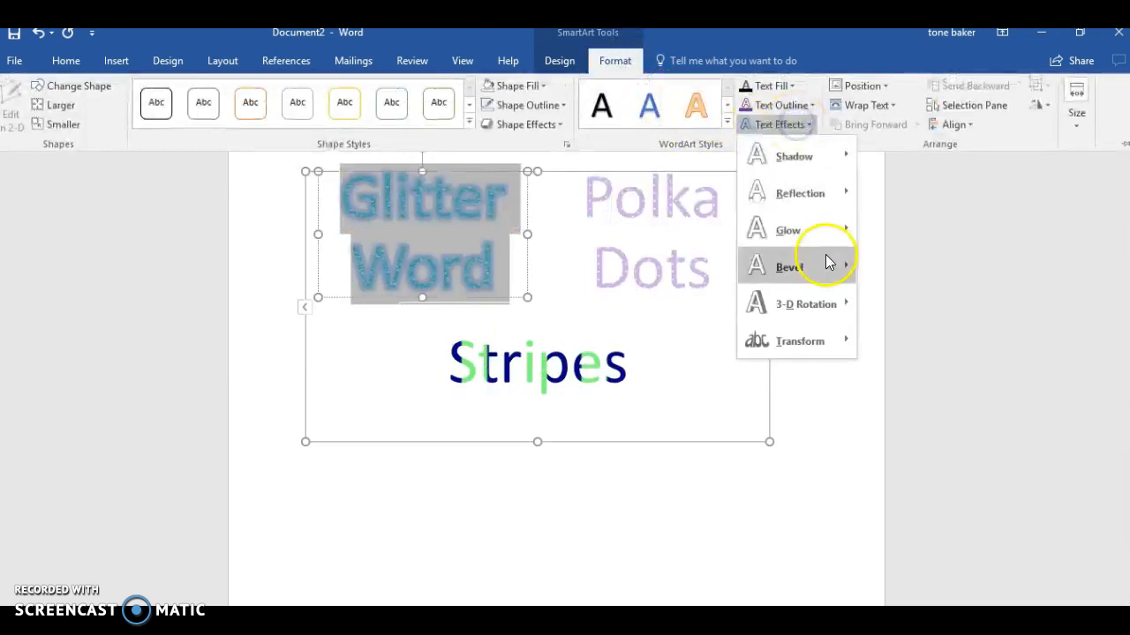
Step: Apply a blue glow variation and open Glow Options in the Format Shape pane
{"action": "left_click", "coordinate": [788, 230]}
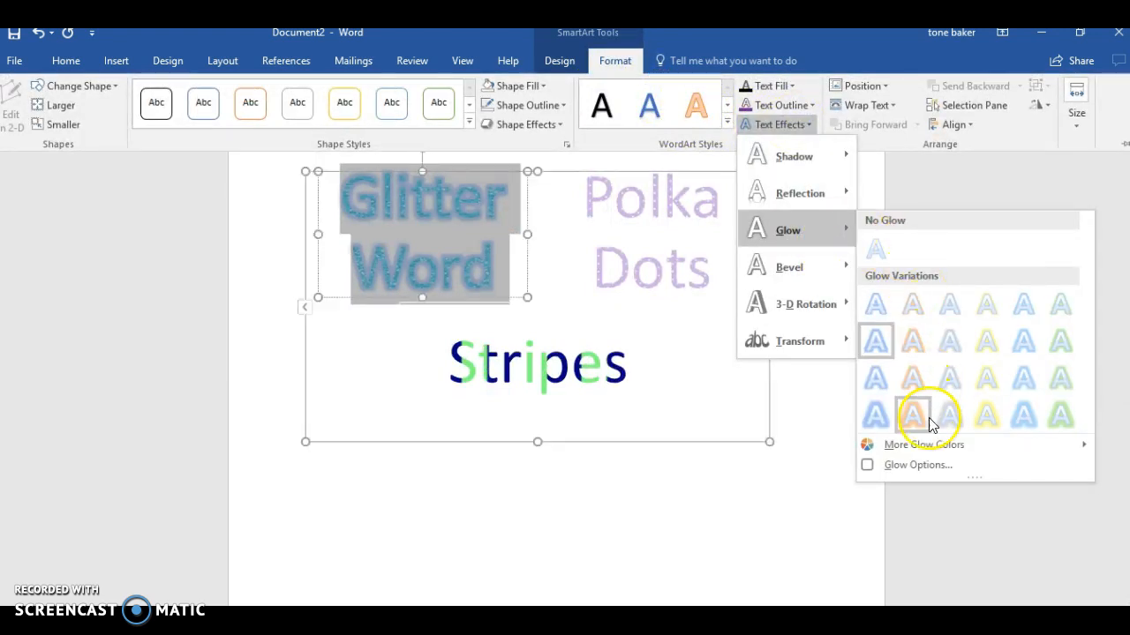
{"action": "left_click", "coordinate": [925, 445]}
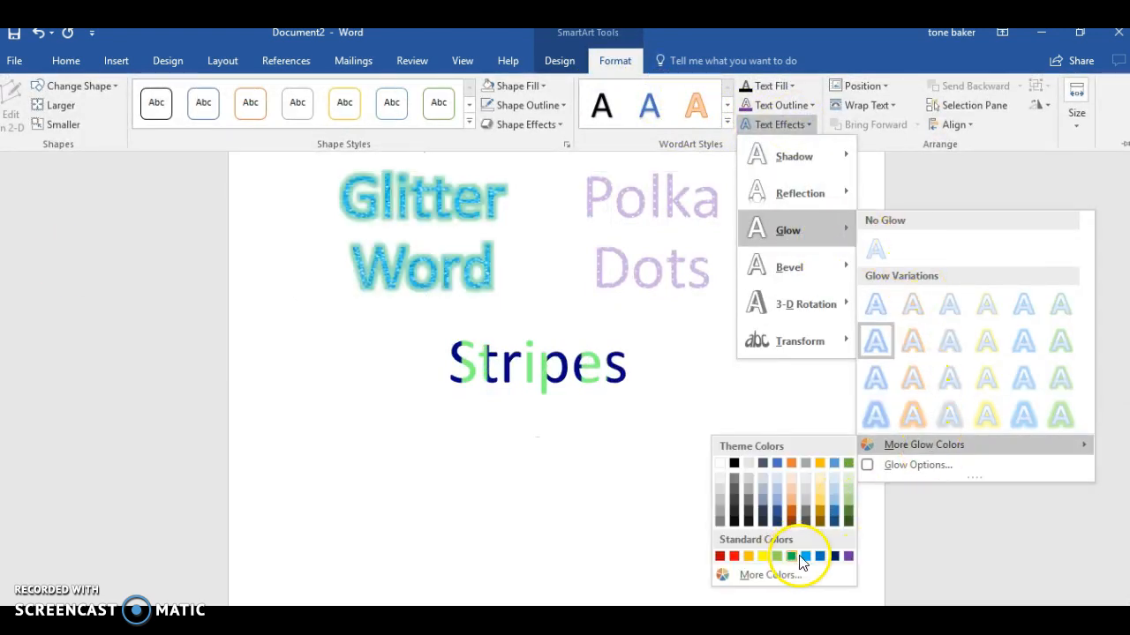
{"action": "left_click", "coordinate": [918, 466]}
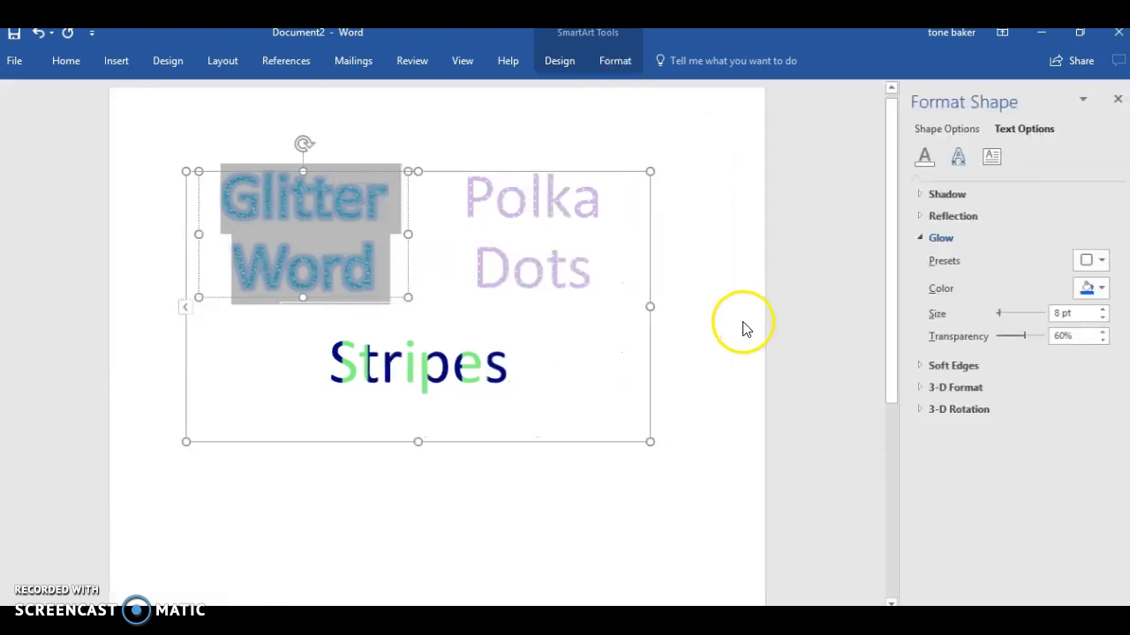
{"action": "mouse_move", "coordinate": [1024, 332]}
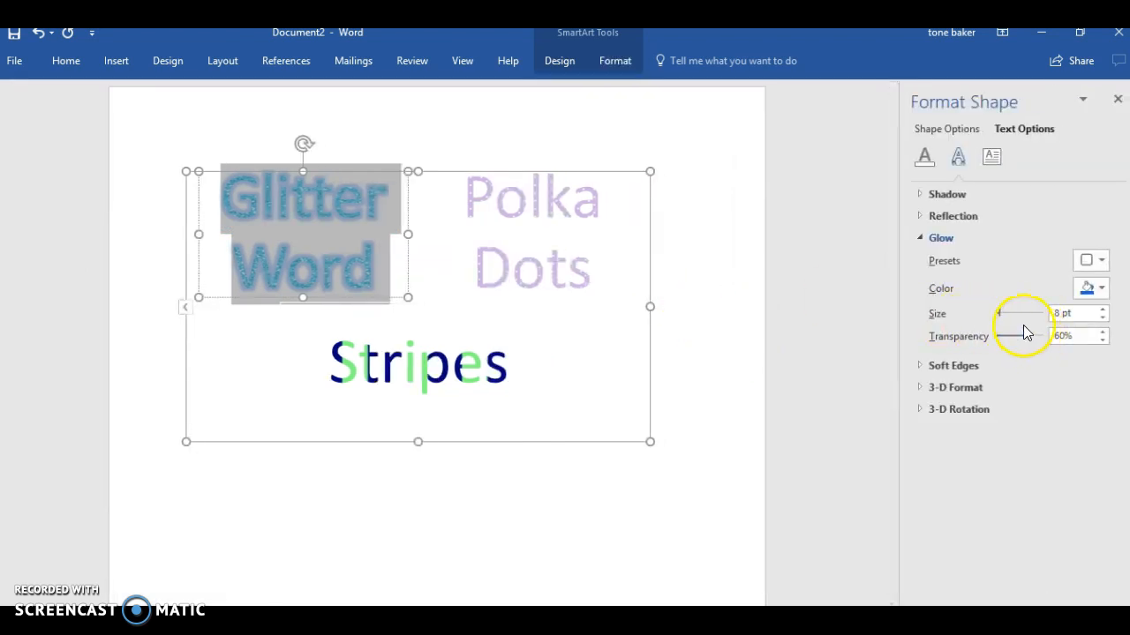
Step: Set the glow to blue at 70% transparency and adjust its size
{"action": "left_click_drag", "start_coordinate": [1038, 335], "coordinate": [1023, 335]}
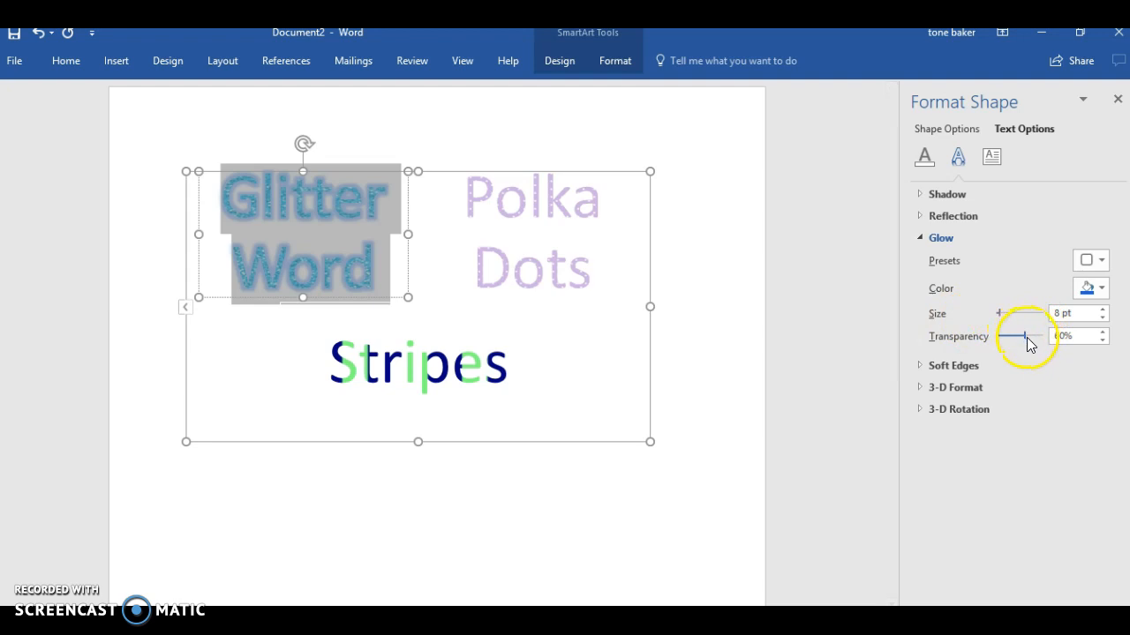
{"action": "left_click_drag", "start_coordinate": [1013, 335], "coordinate": [1030, 335]}
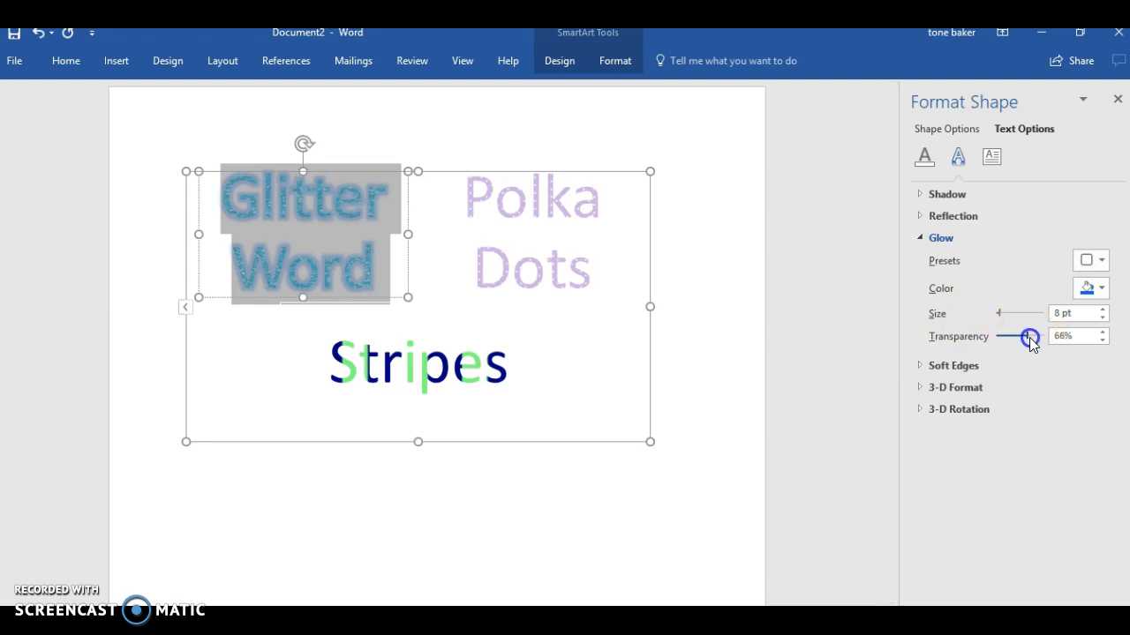
{"action": "left_click_drag", "start_coordinate": [1030, 335], "coordinate": [1034, 336]}
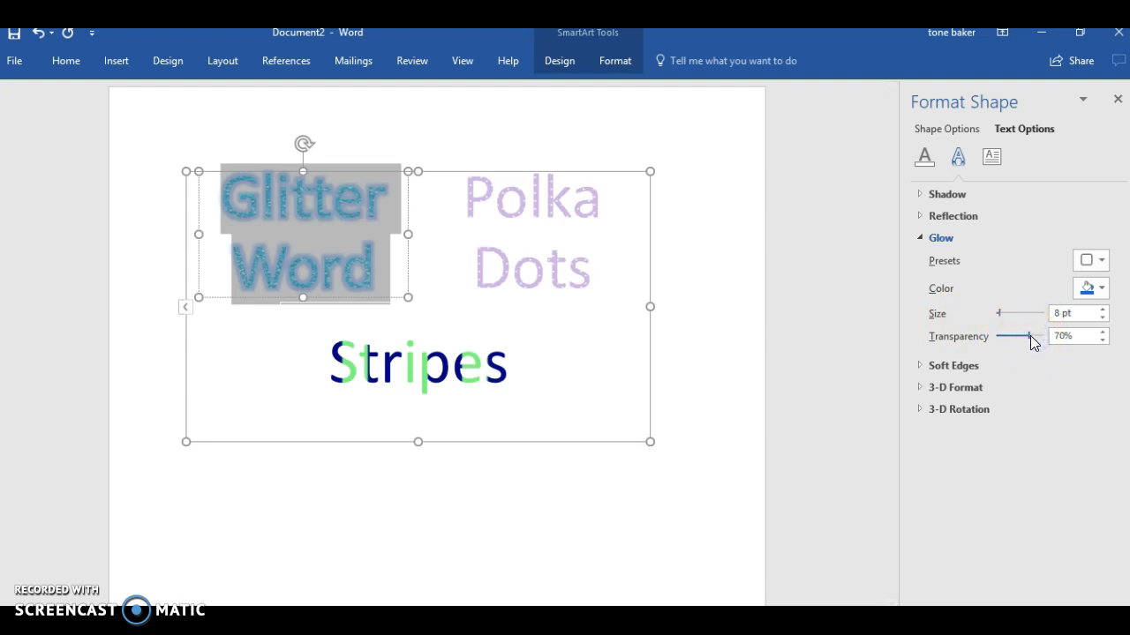
{"action": "left_click", "coordinate": [1101, 288]}
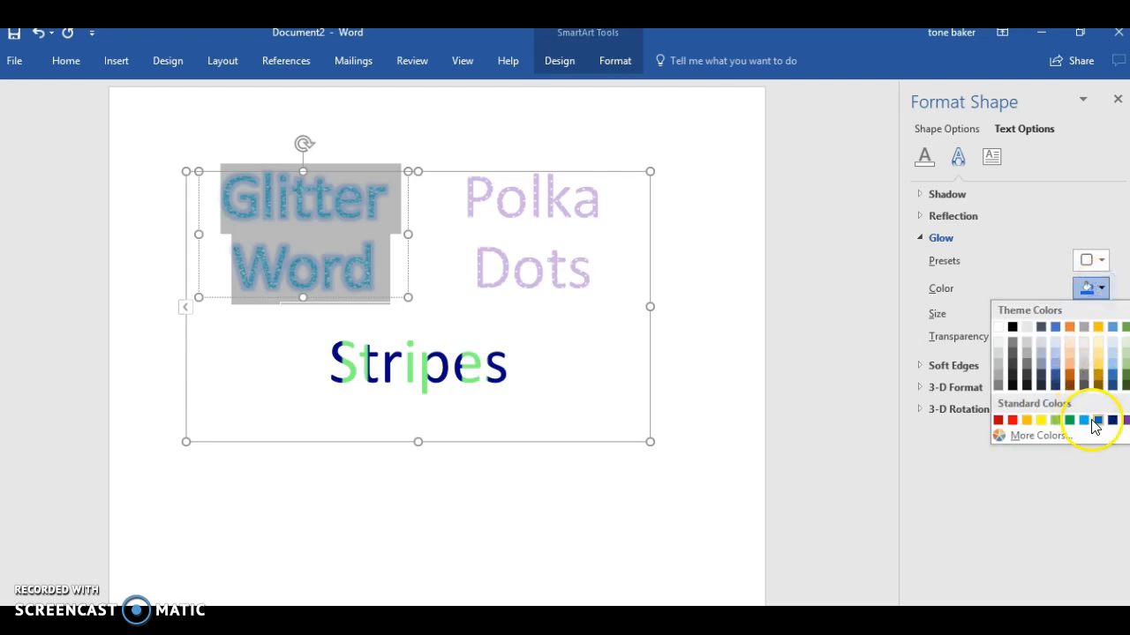
{"action": "left_click", "coordinate": [1095, 420]}
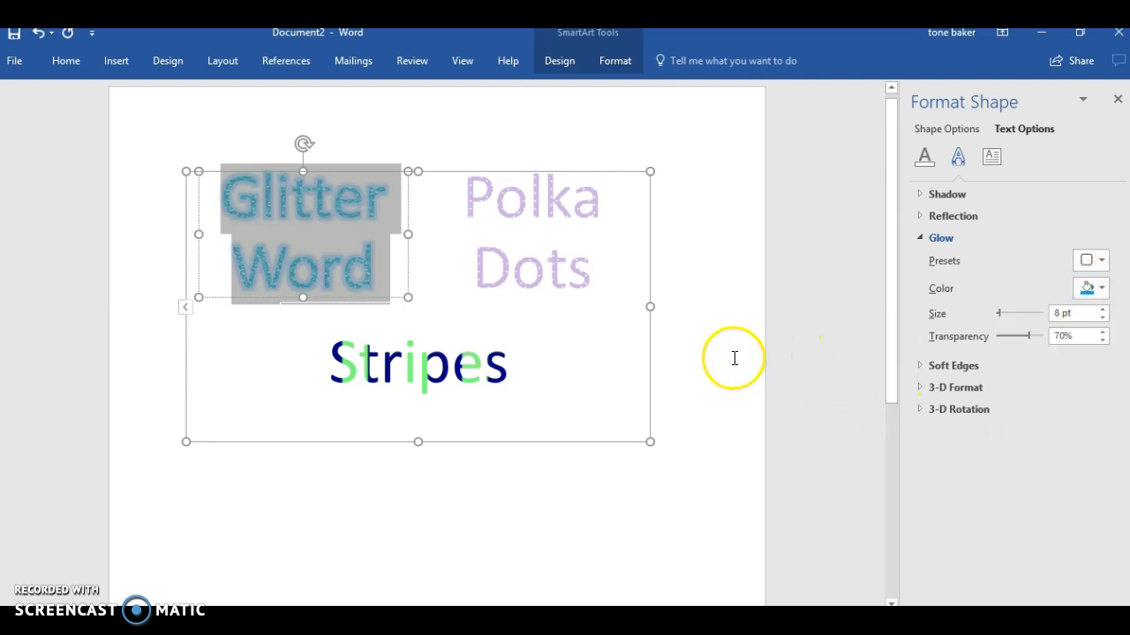
{"action": "mouse_move", "coordinate": [1102, 321]}
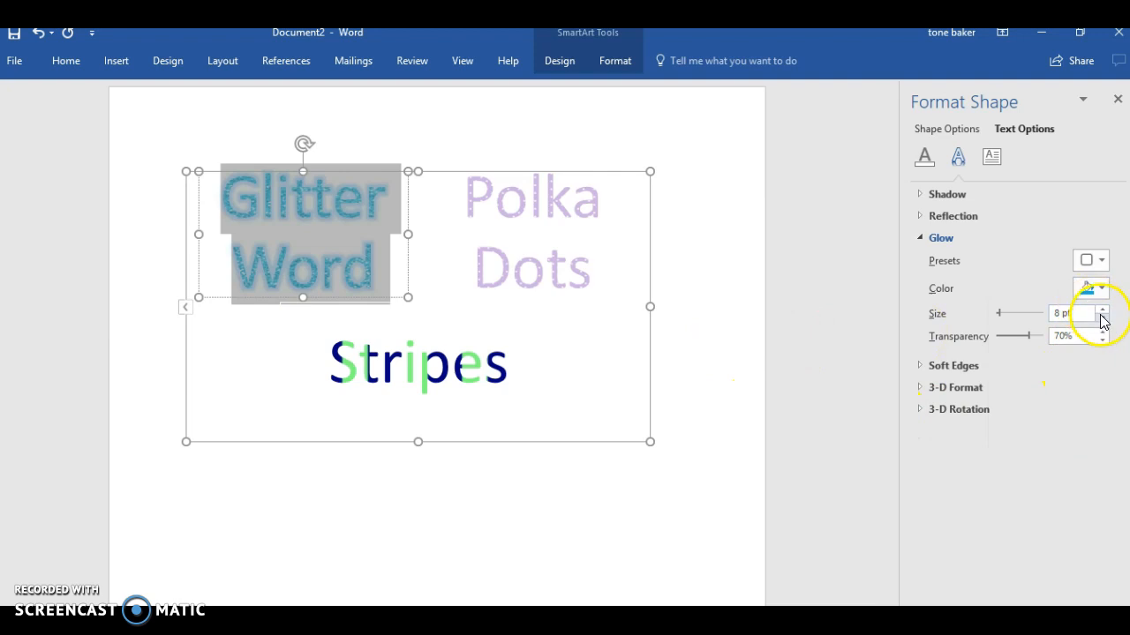
{"action": "left_click", "coordinate": [1101, 309]}
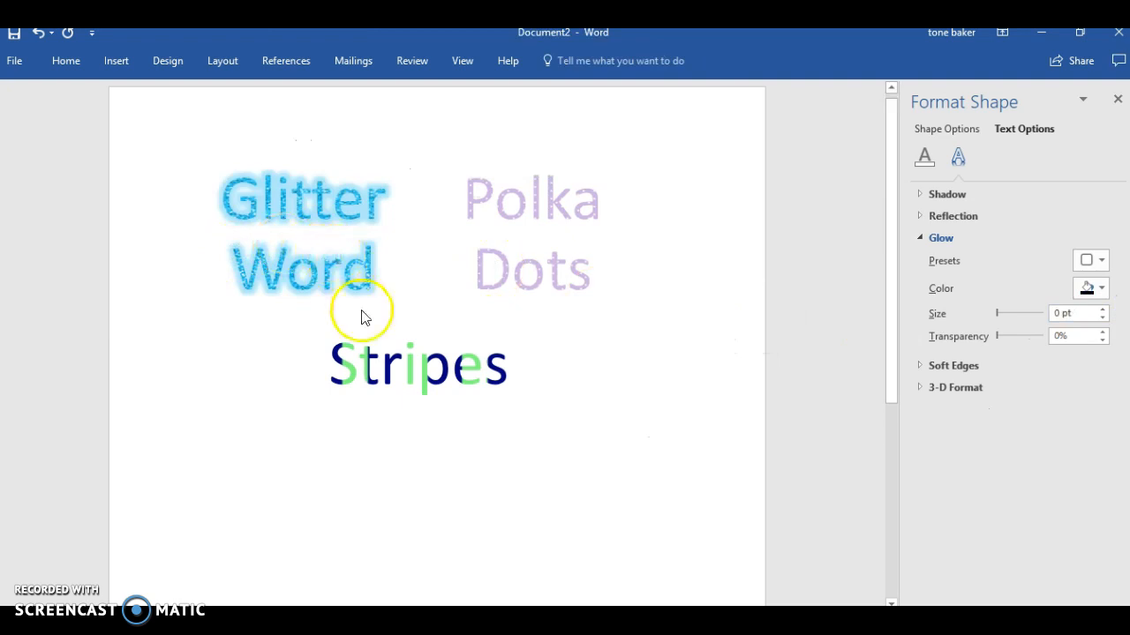
{"action": "mouse_move", "coordinate": [329, 237]}
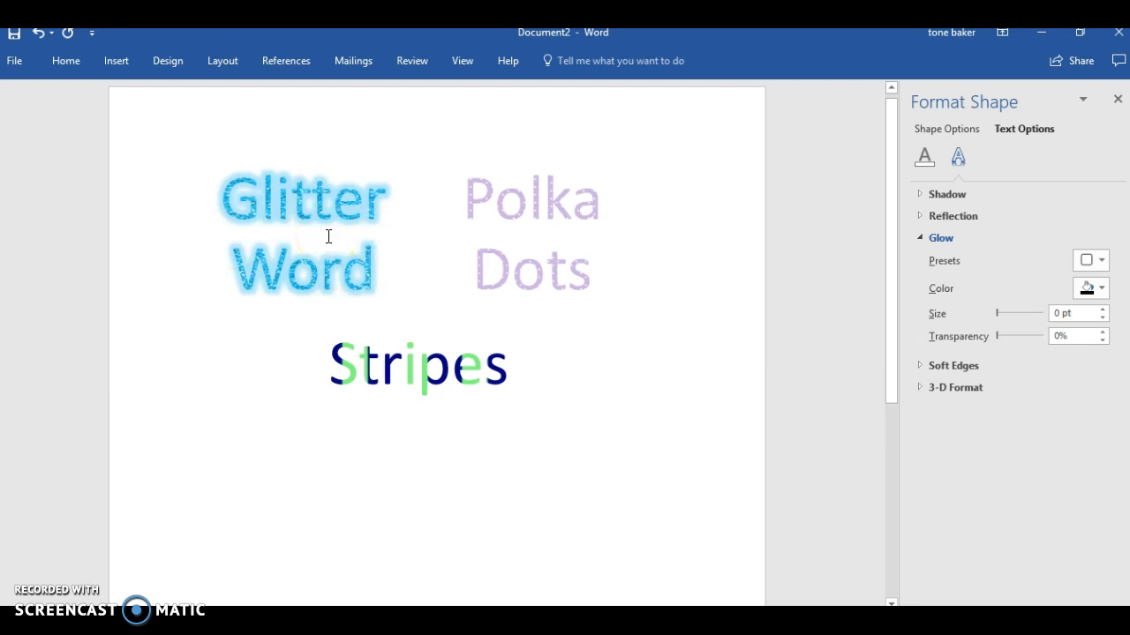
{"action": "left_click", "coordinate": [649, 439]}
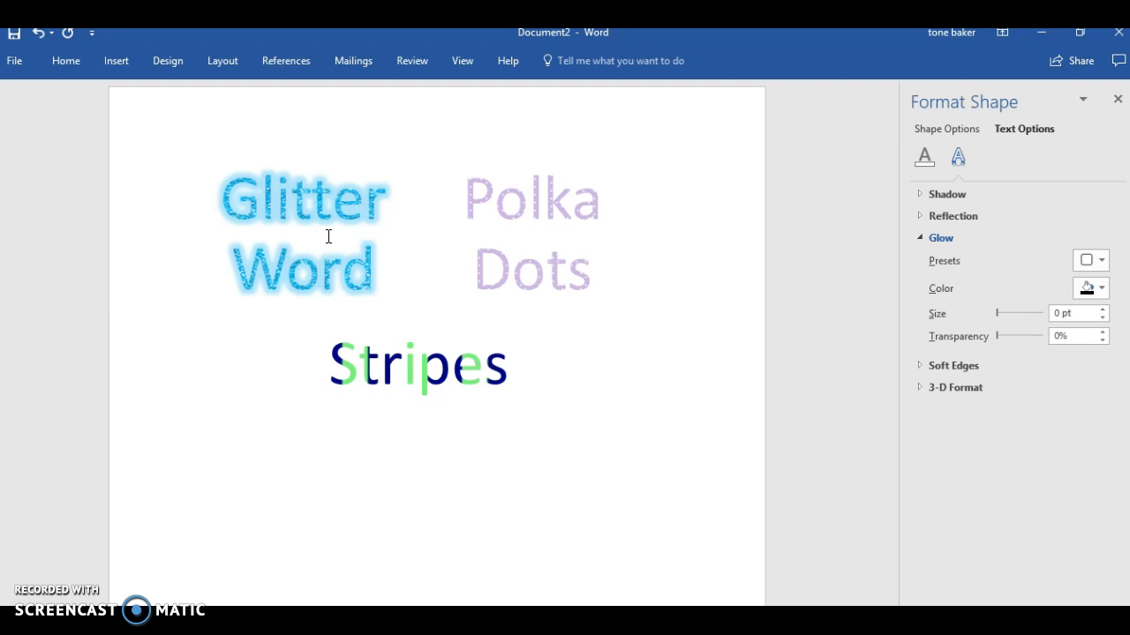
{"action": "left_click", "coordinate": [649, 440]}
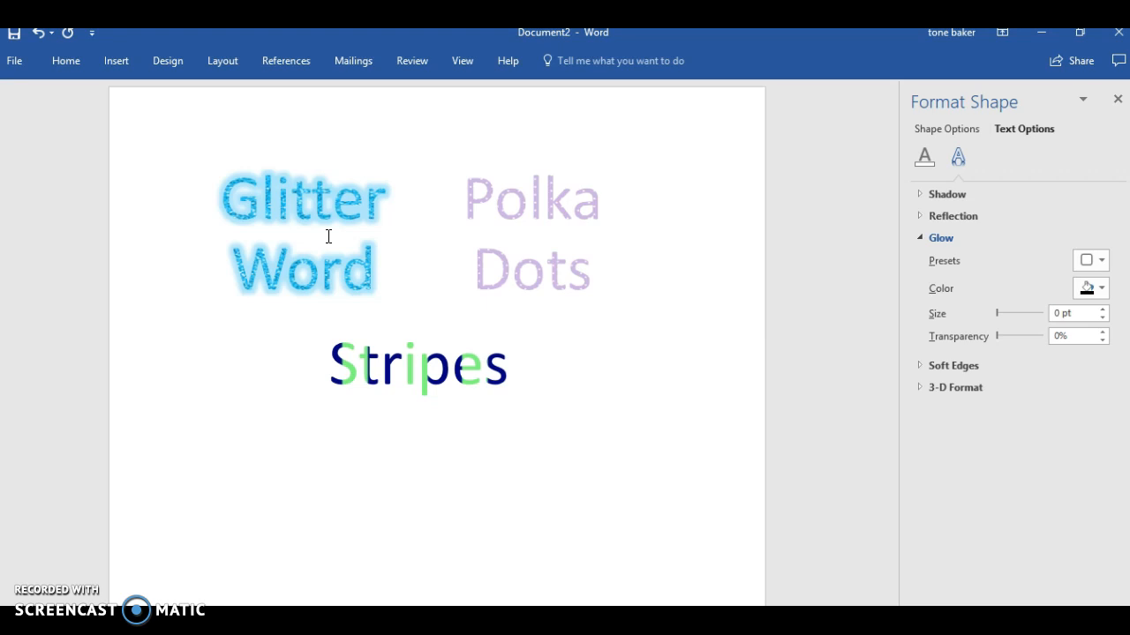
{"action": "left_click", "coordinate": [649, 440]}
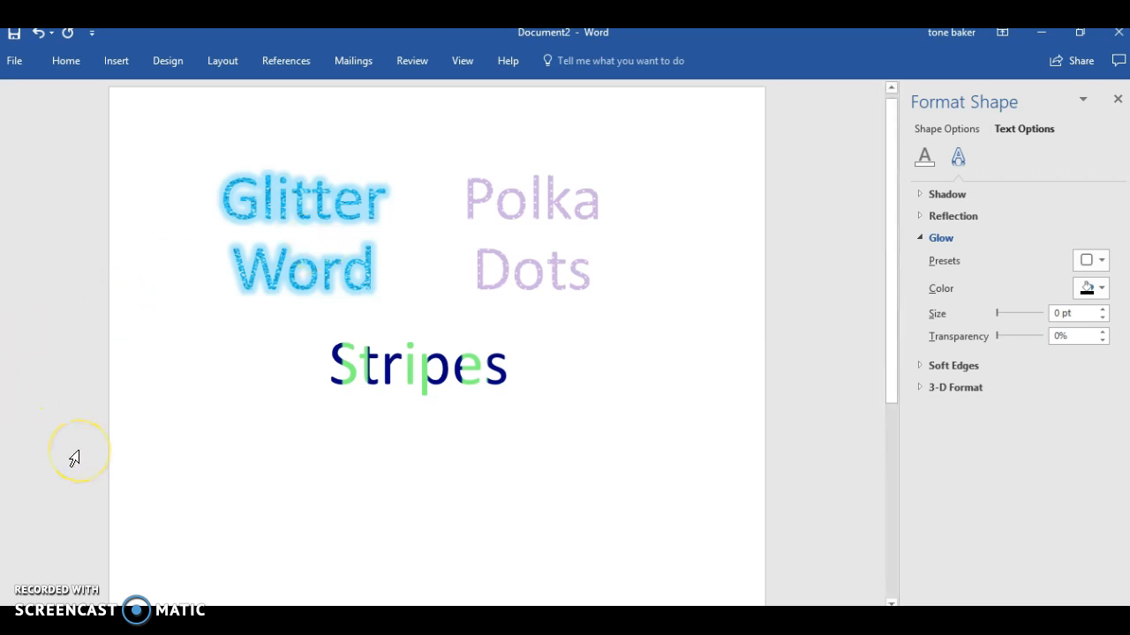
{"action": "mouse_move", "coordinate": [62, 600]}
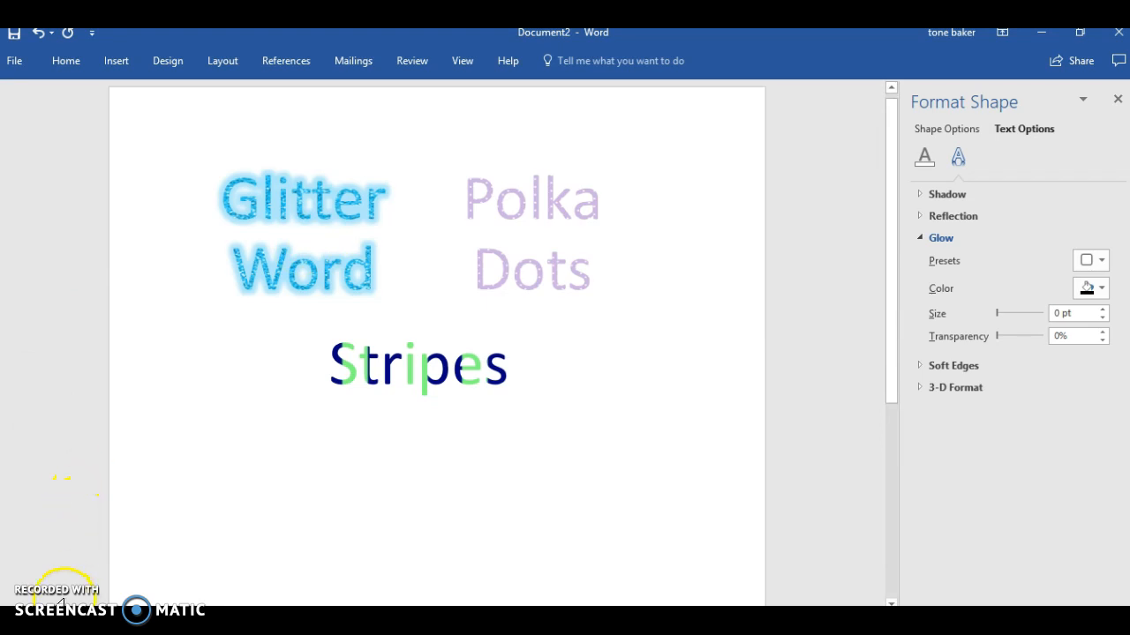